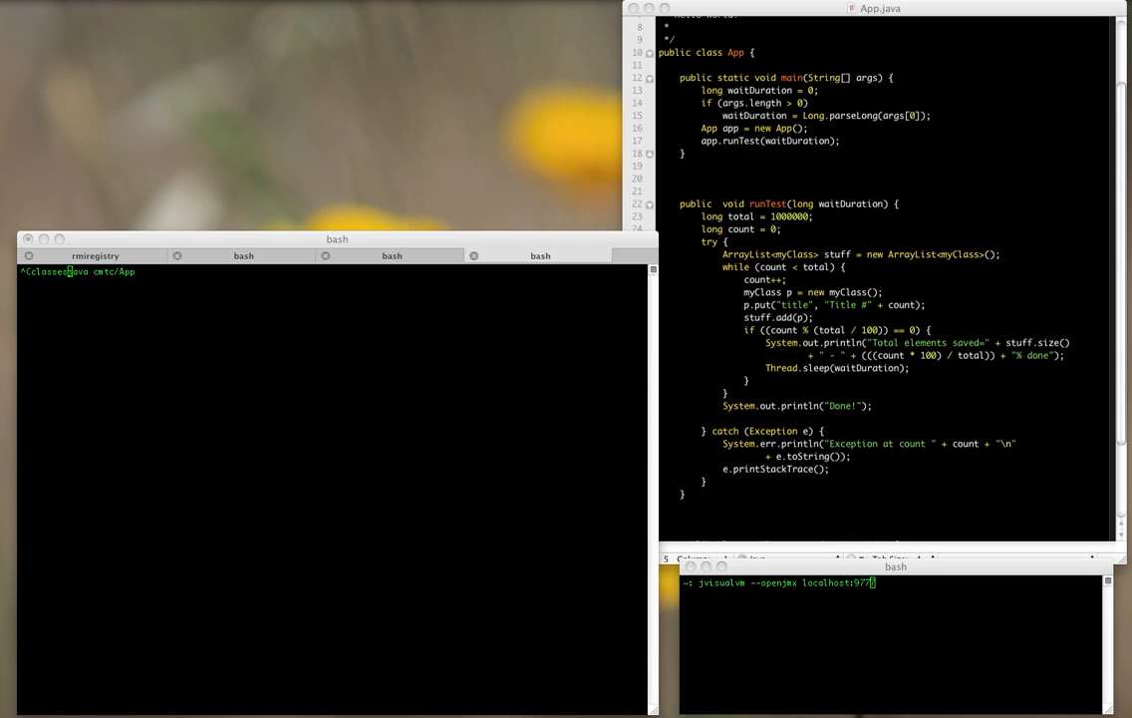
mouse_move(487, 693)
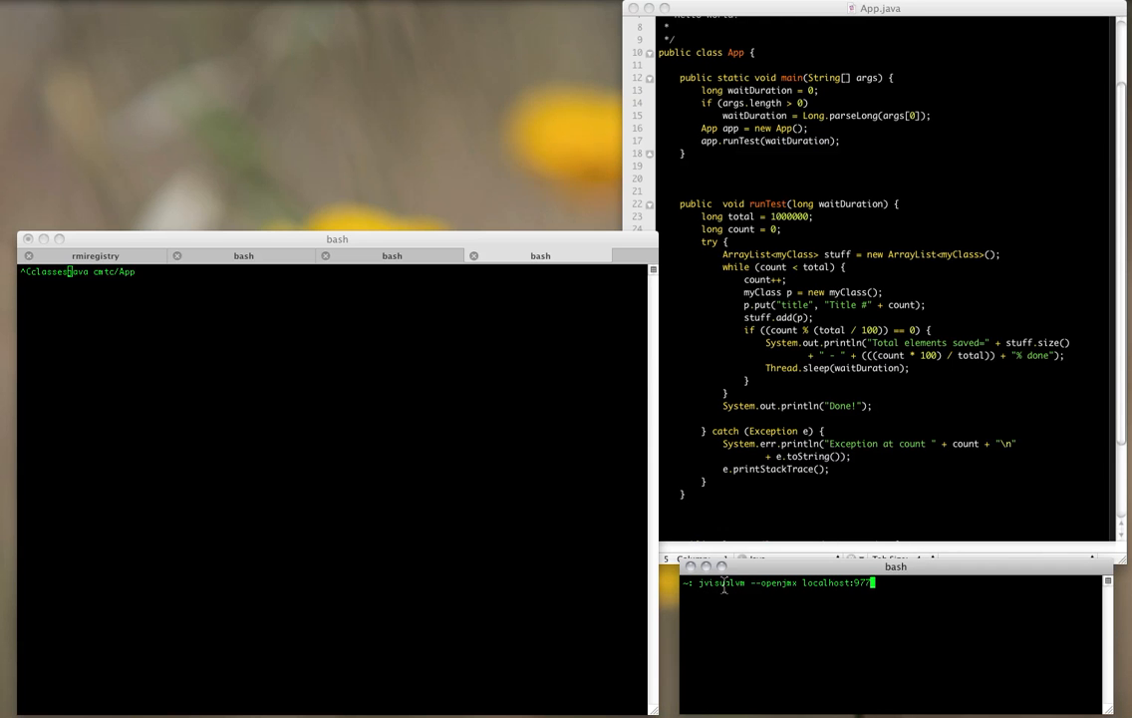
Review the VisualVM launch command and the App.java ArrayList that accumulates objects.
double_click(721, 583)
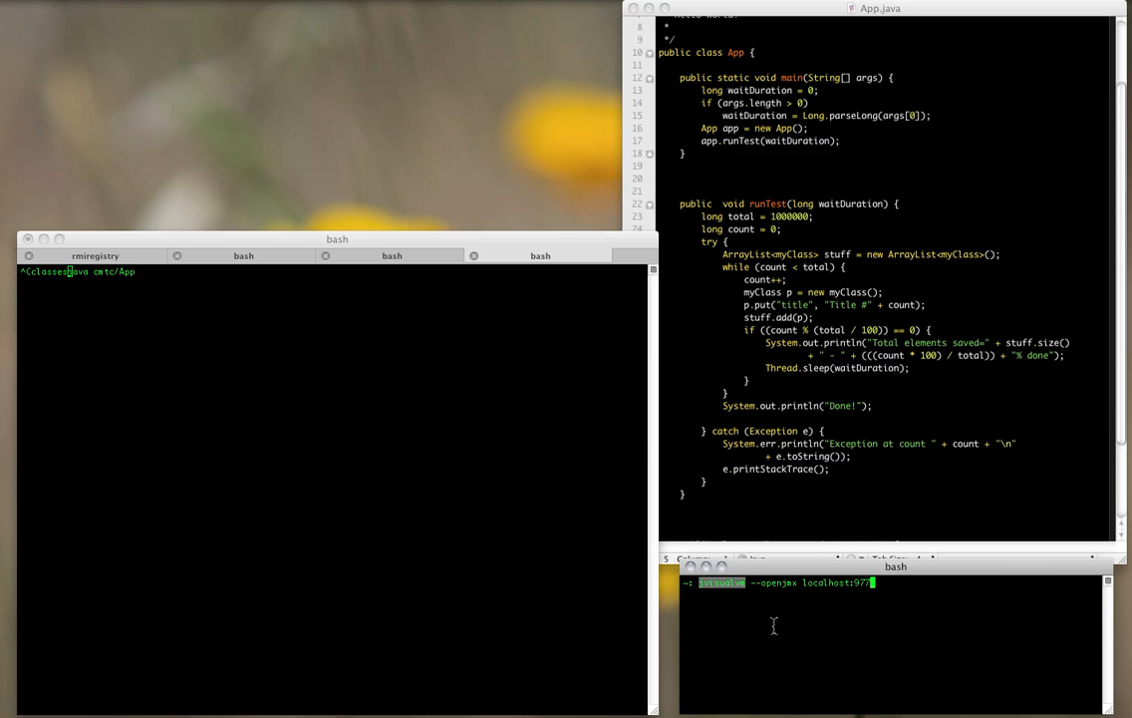
mouse_move(783, 357)
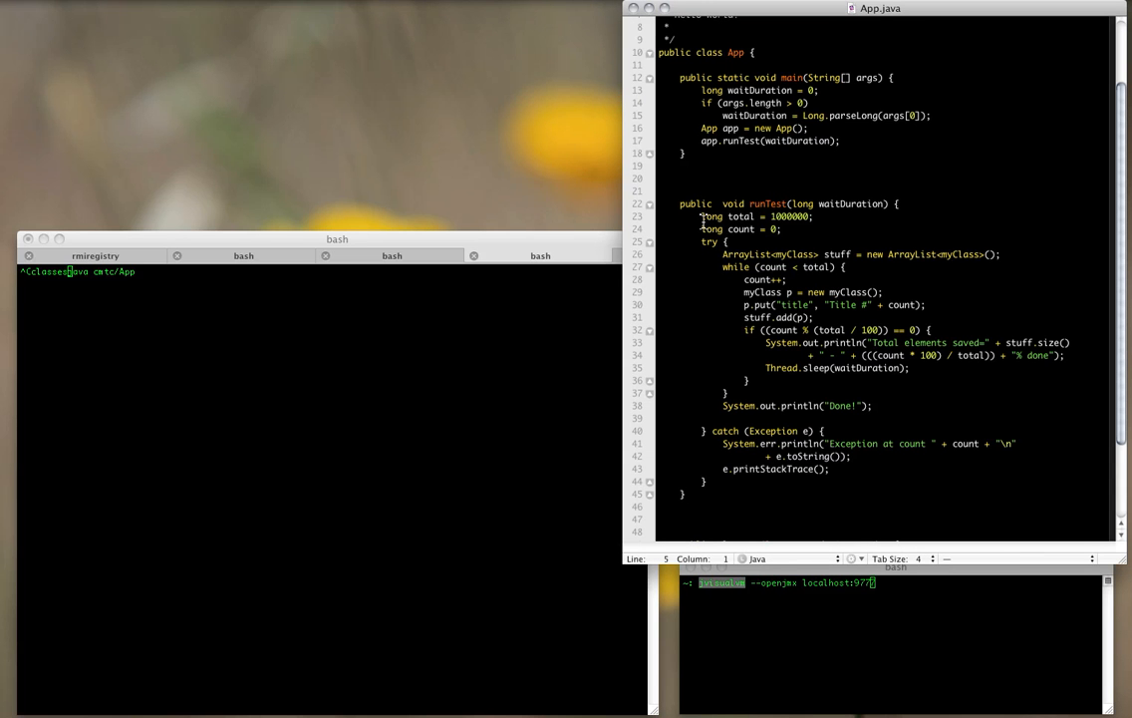
double_click(746, 254)
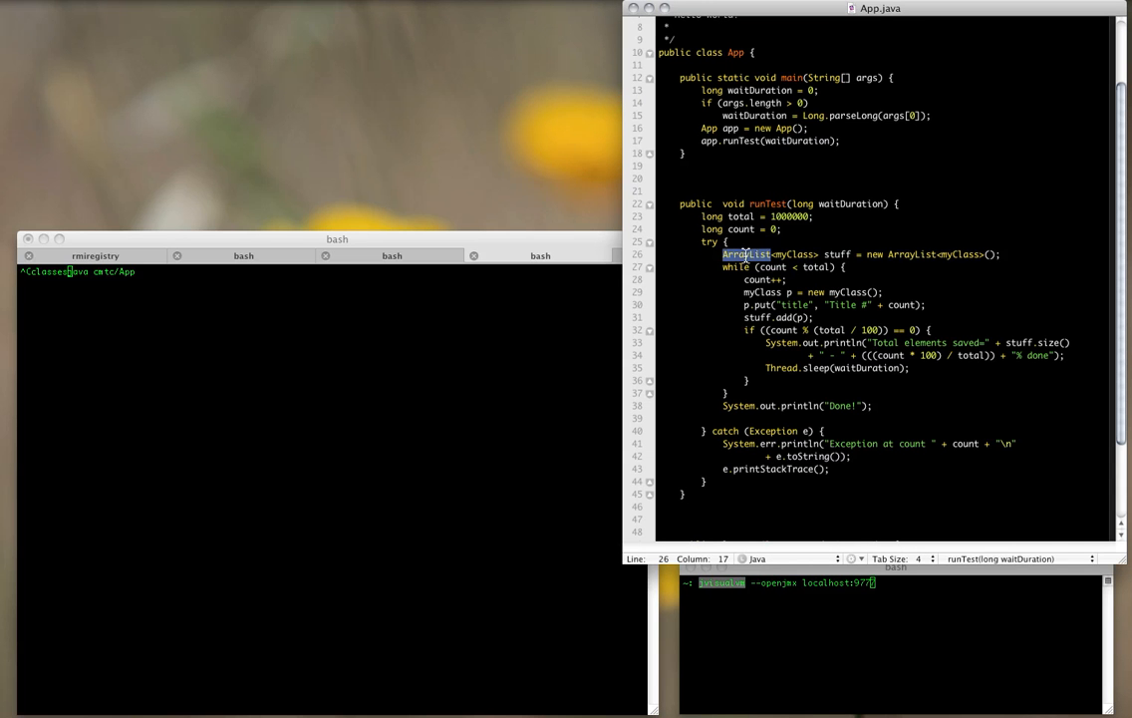
double_click(847, 292)
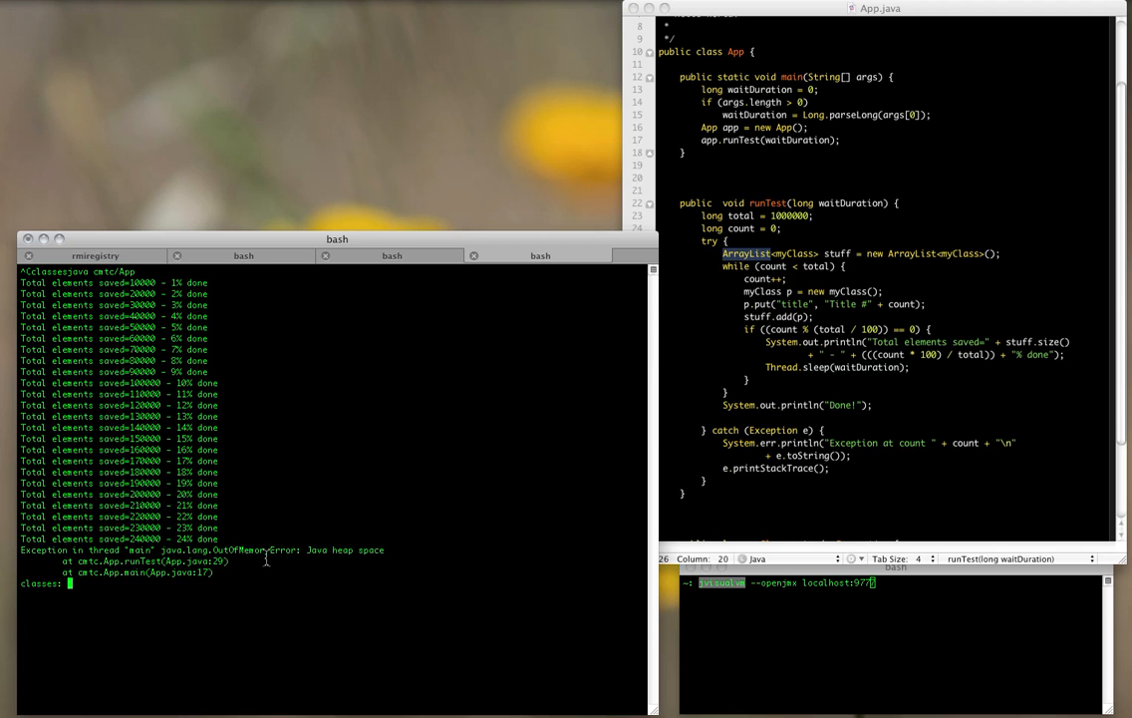
mouse_move(316, 510)
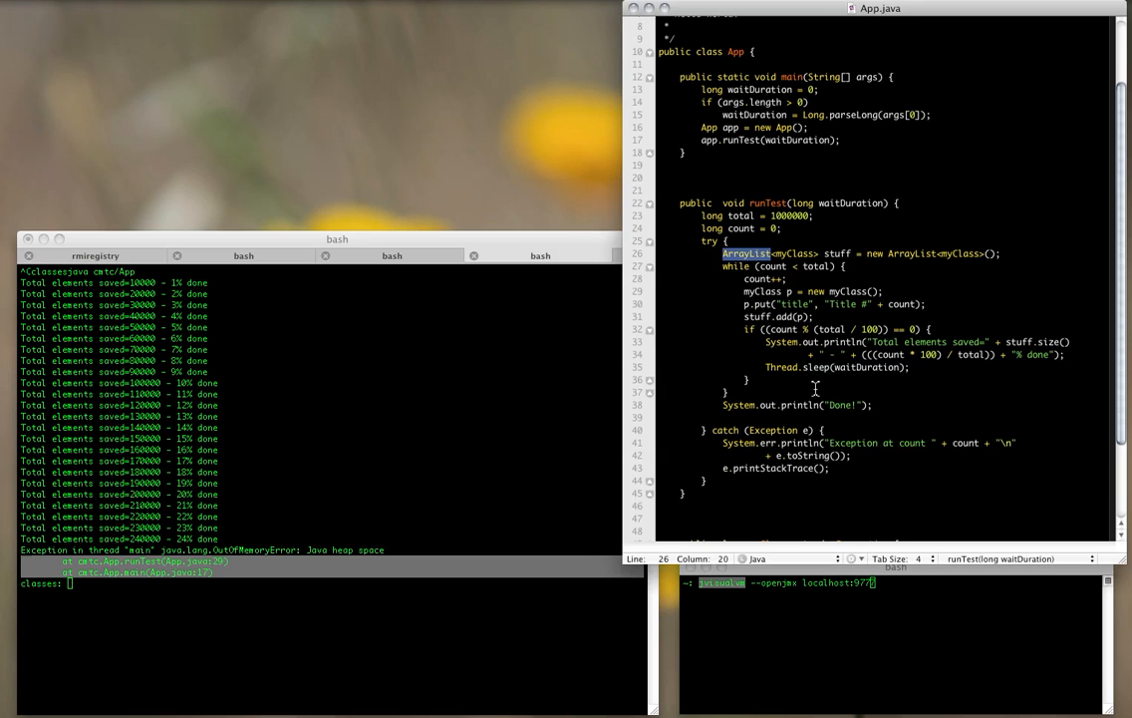
mouse_move(786, 316)
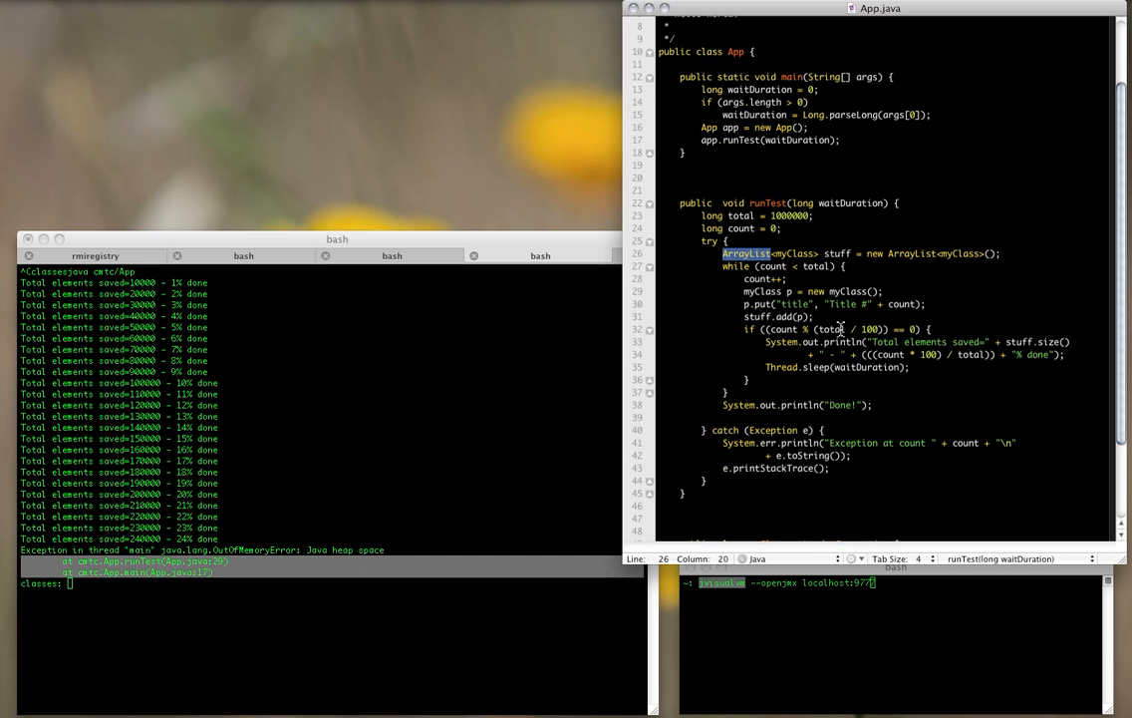
mouse_move(776, 371)
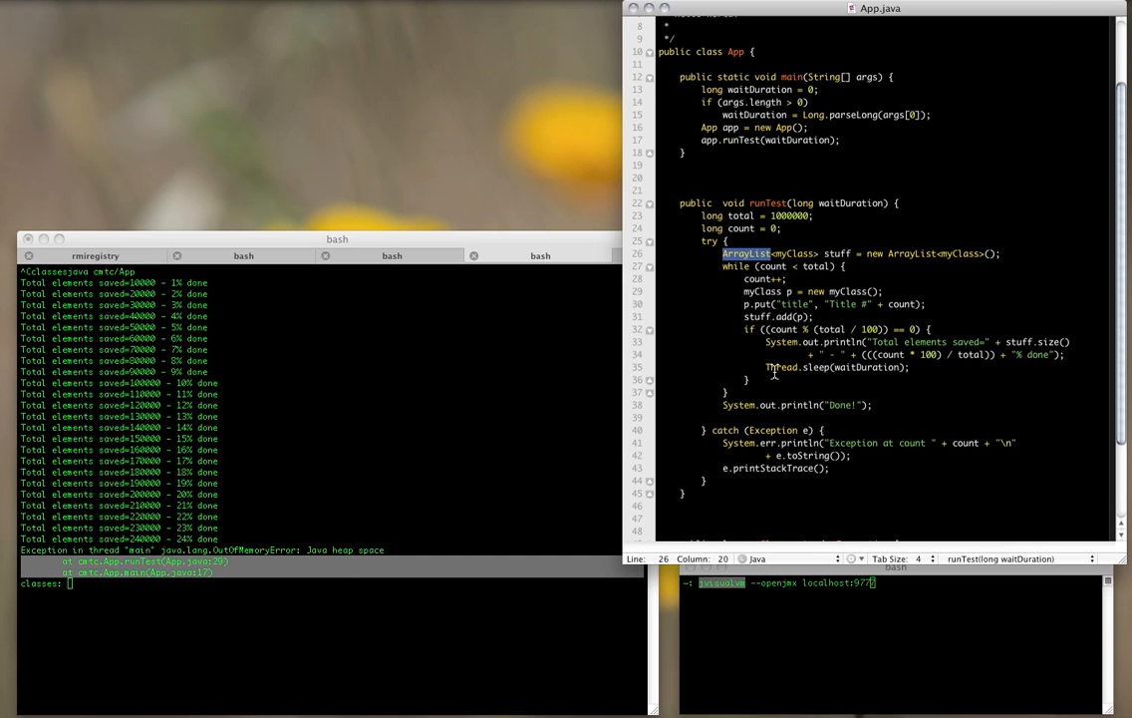
mouse_move(775, 367)
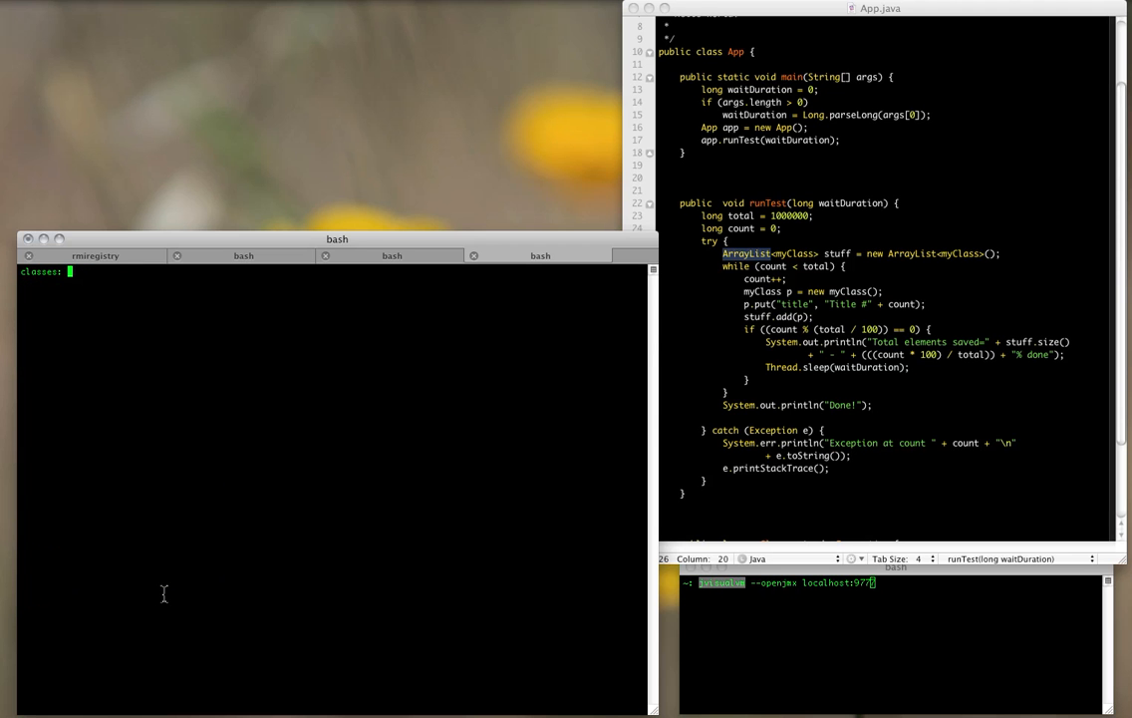
Enter the java cmtc/App command with JMX remote on port 9777 and argument 5000.
text(java cmtc/App)
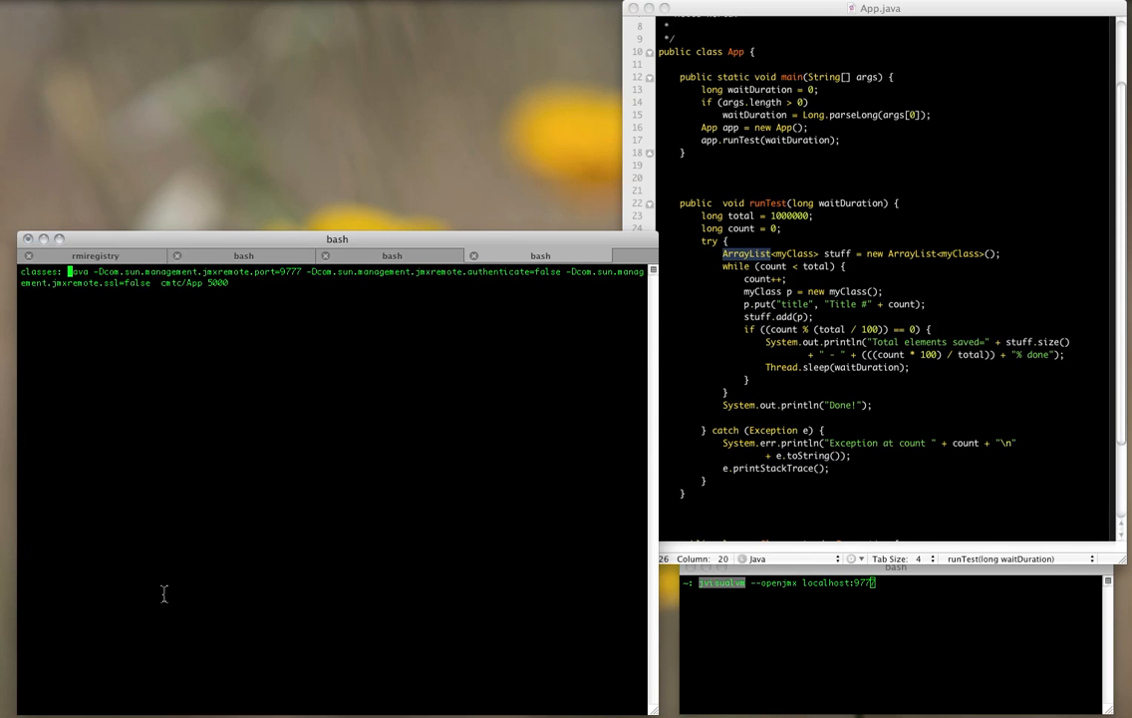
mouse_move(129, 299)
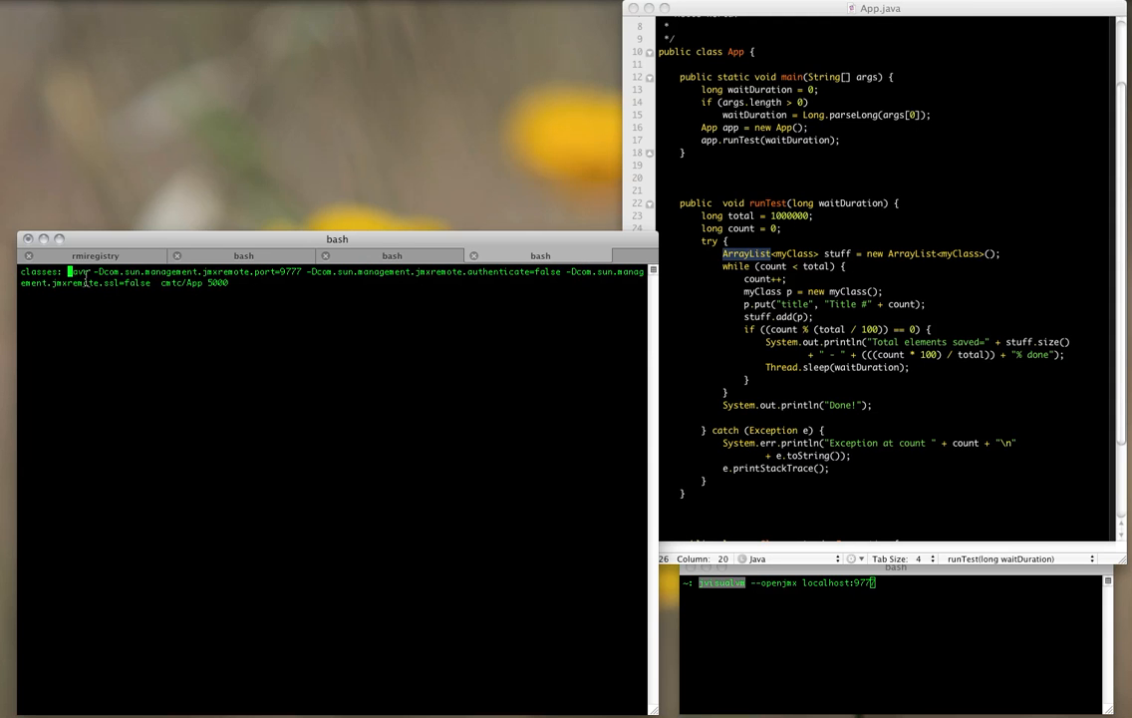
mouse_move(99, 281)
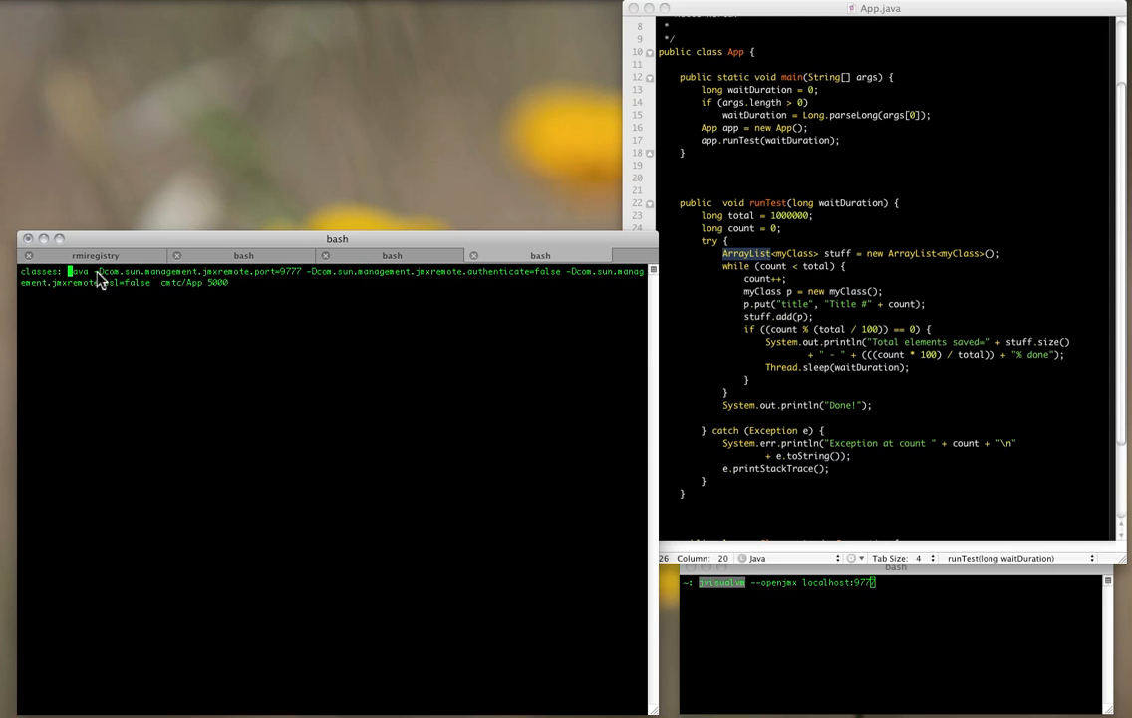
mouse_move(304, 278)
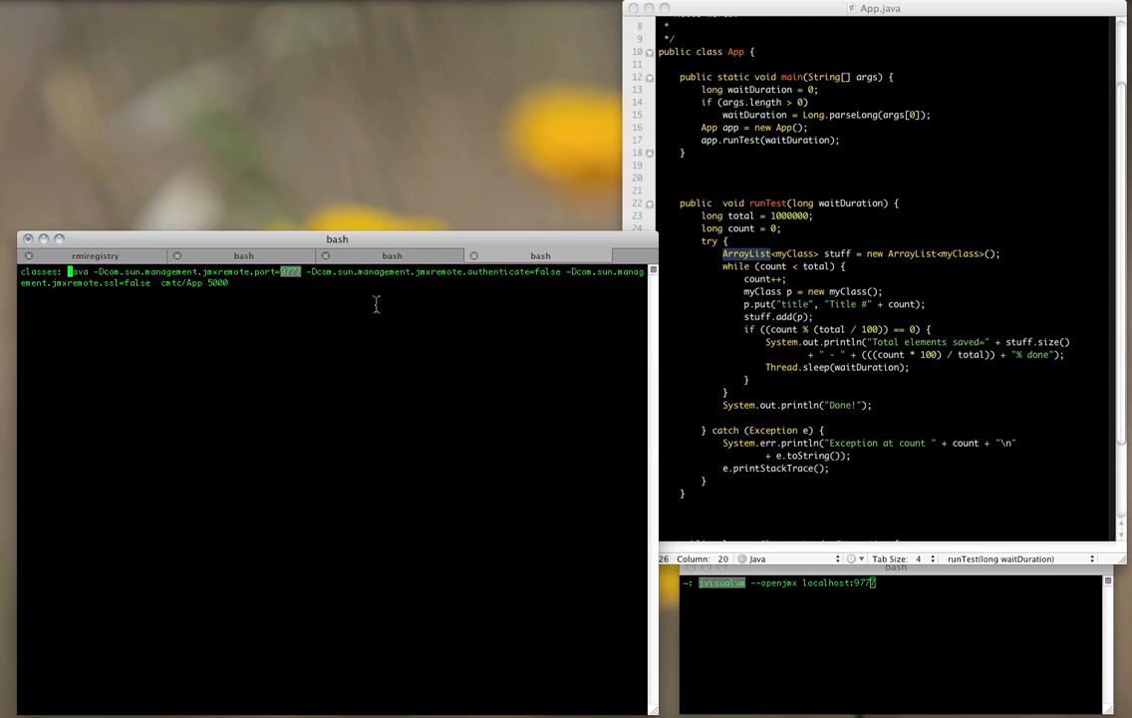
mouse_move(877, 594)
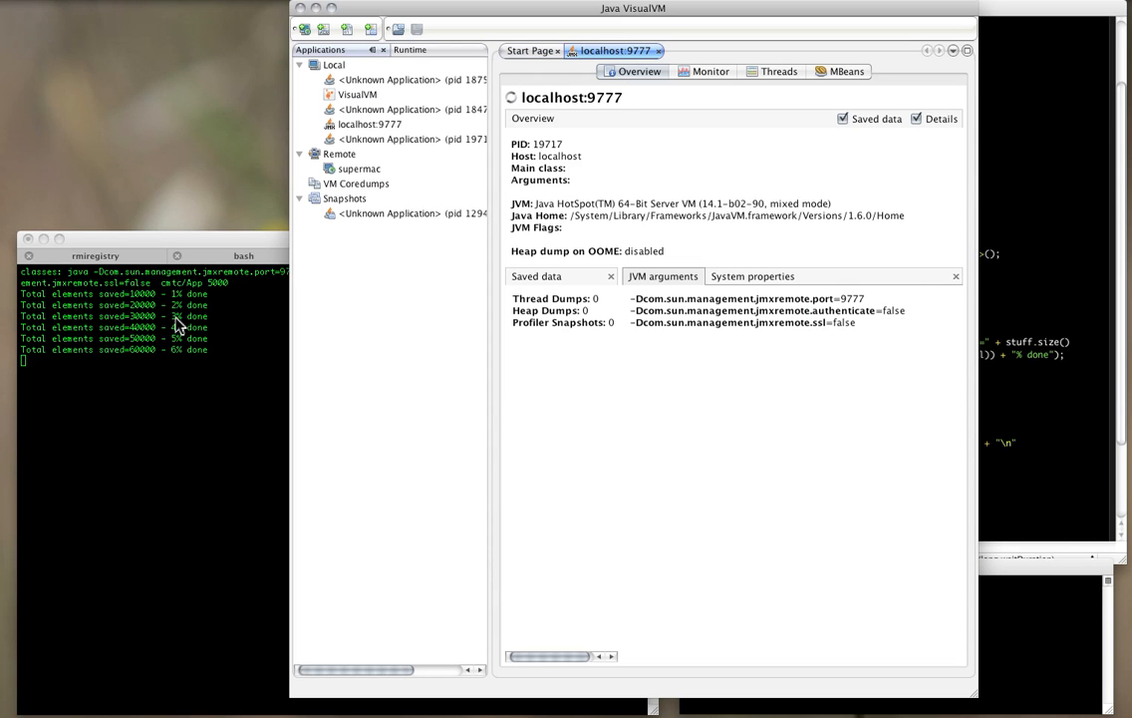
Switch to the Monitor tab to watch the App's live heap graphs.
click(711, 71)
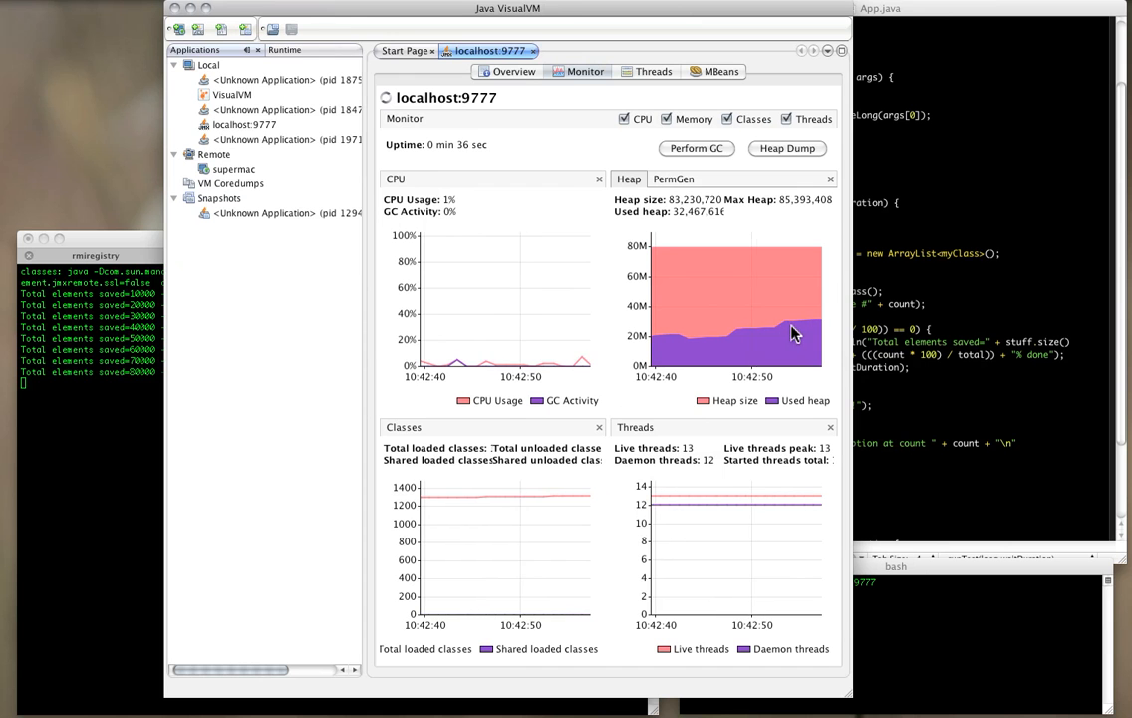
mouse_move(796, 331)
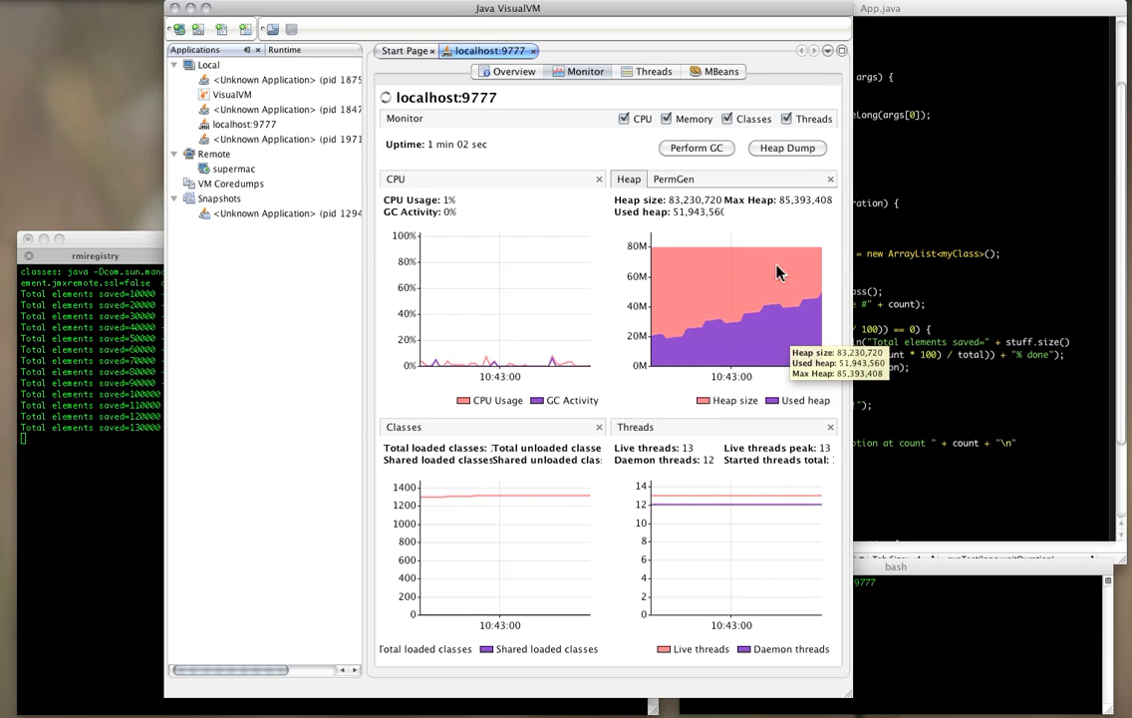
mouse_move(787, 309)
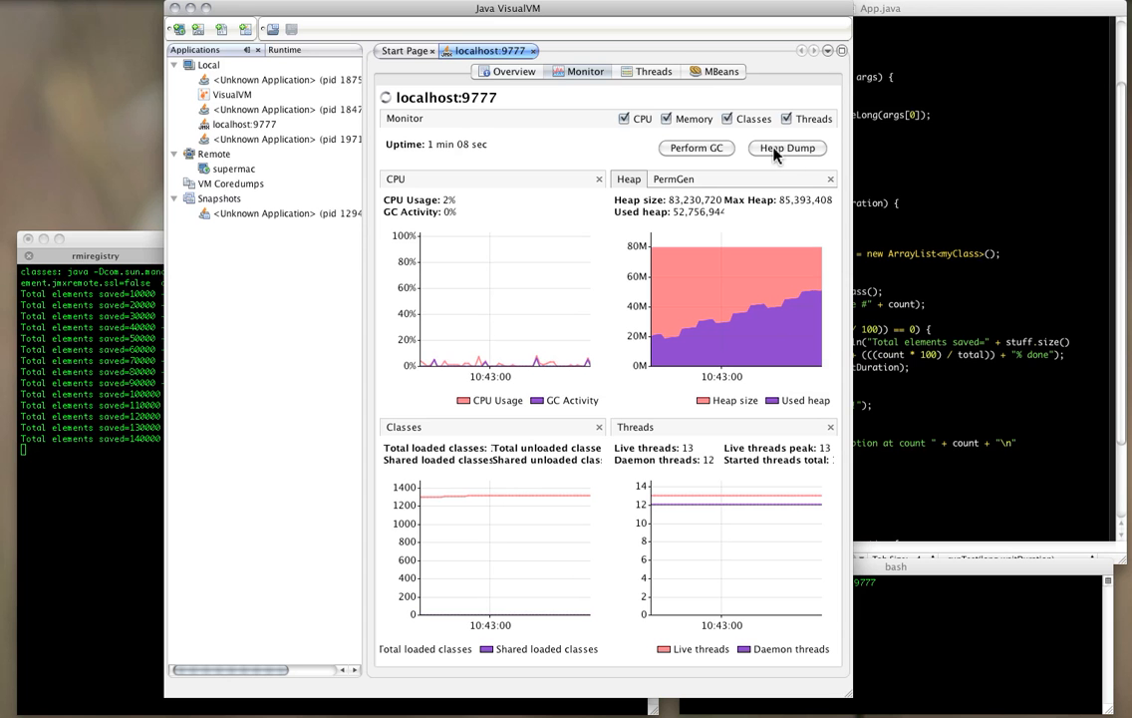
Take a heap dump of the running App and list its classes.
click(787, 147)
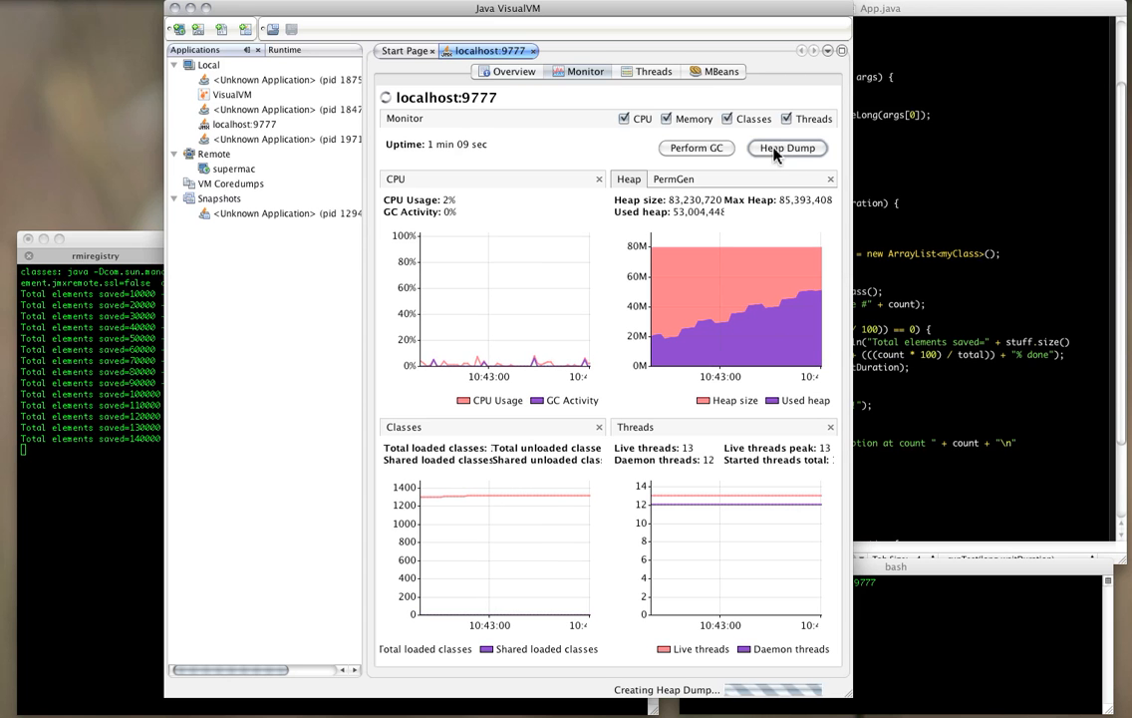
click(788, 148)
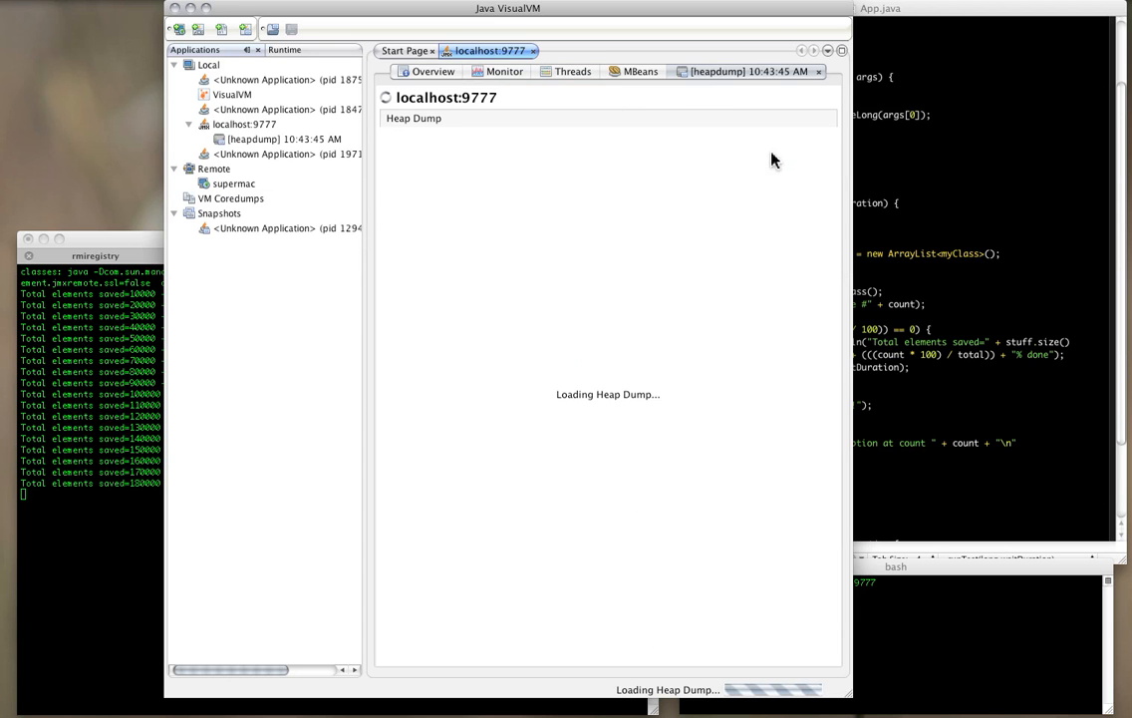
mouse_move(113, 357)
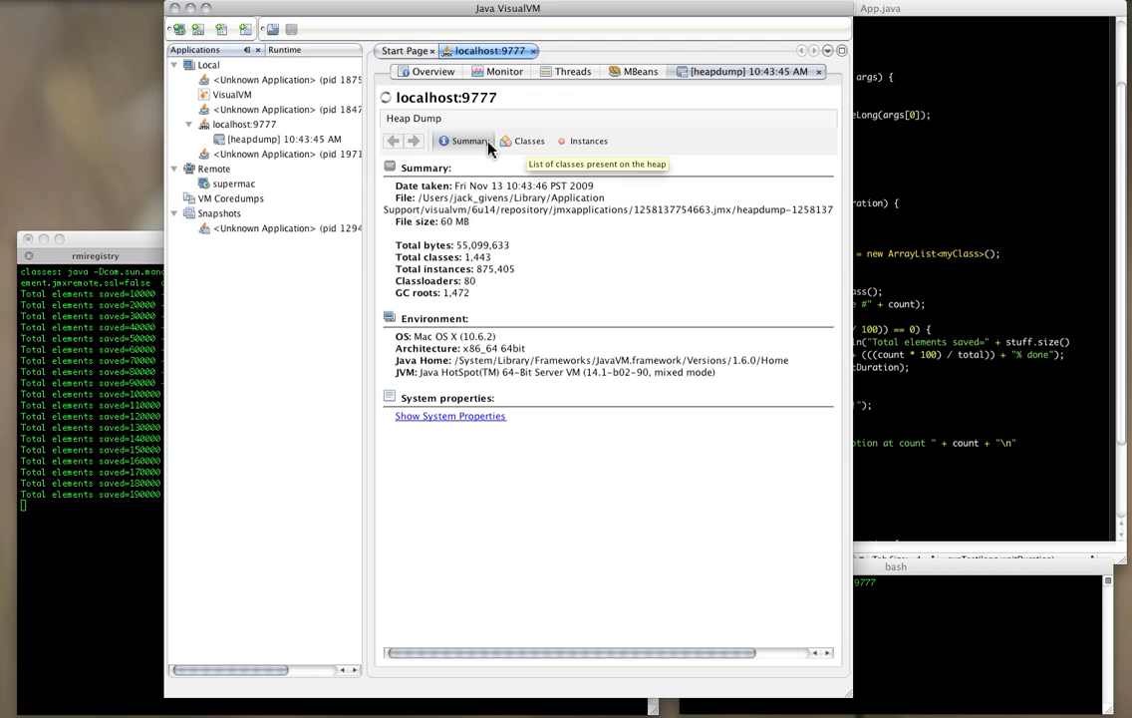
mouse_move(528, 155)
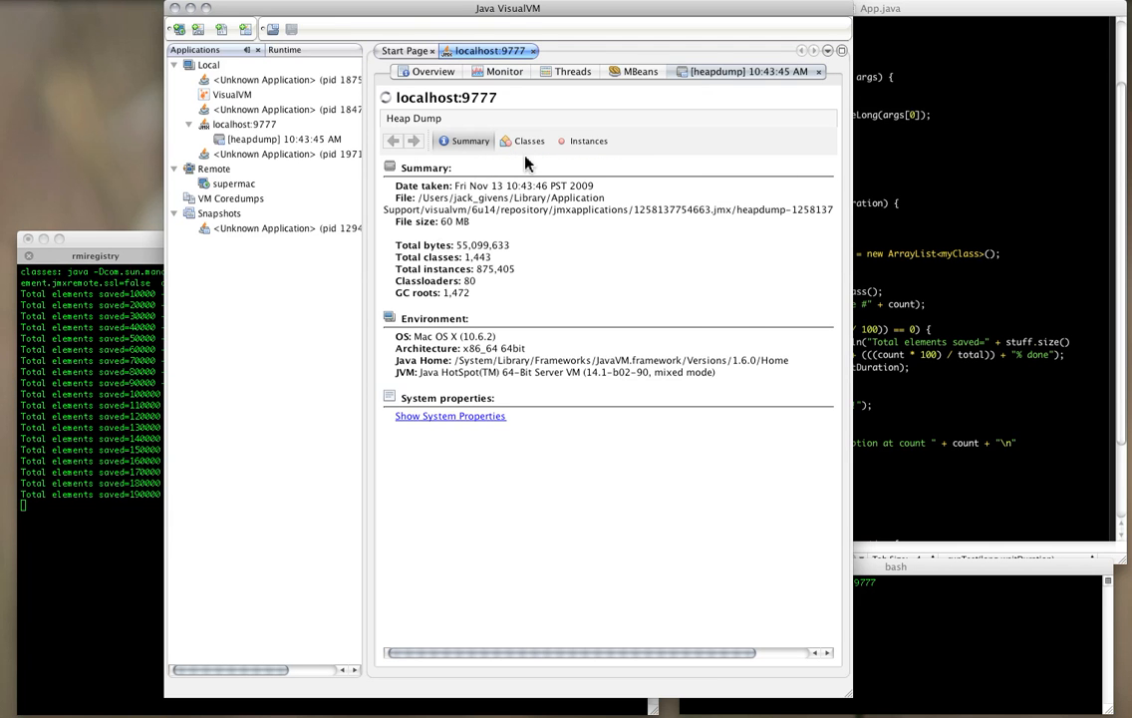
click(529, 141)
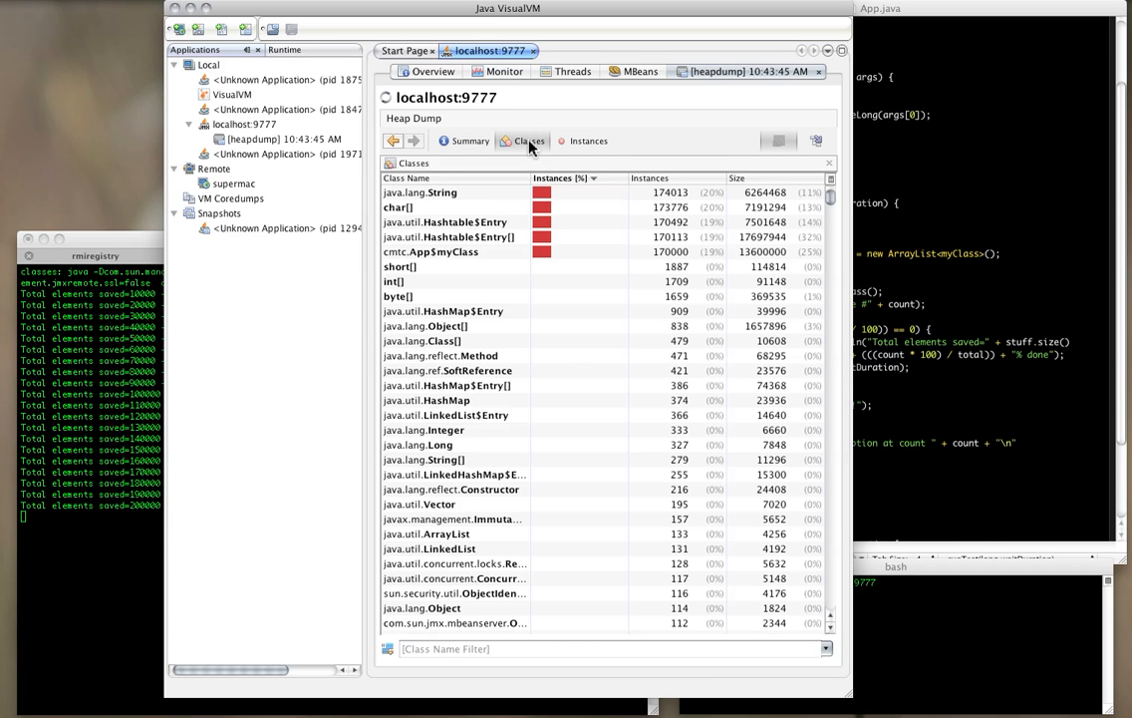
mouse_move(529, 141)
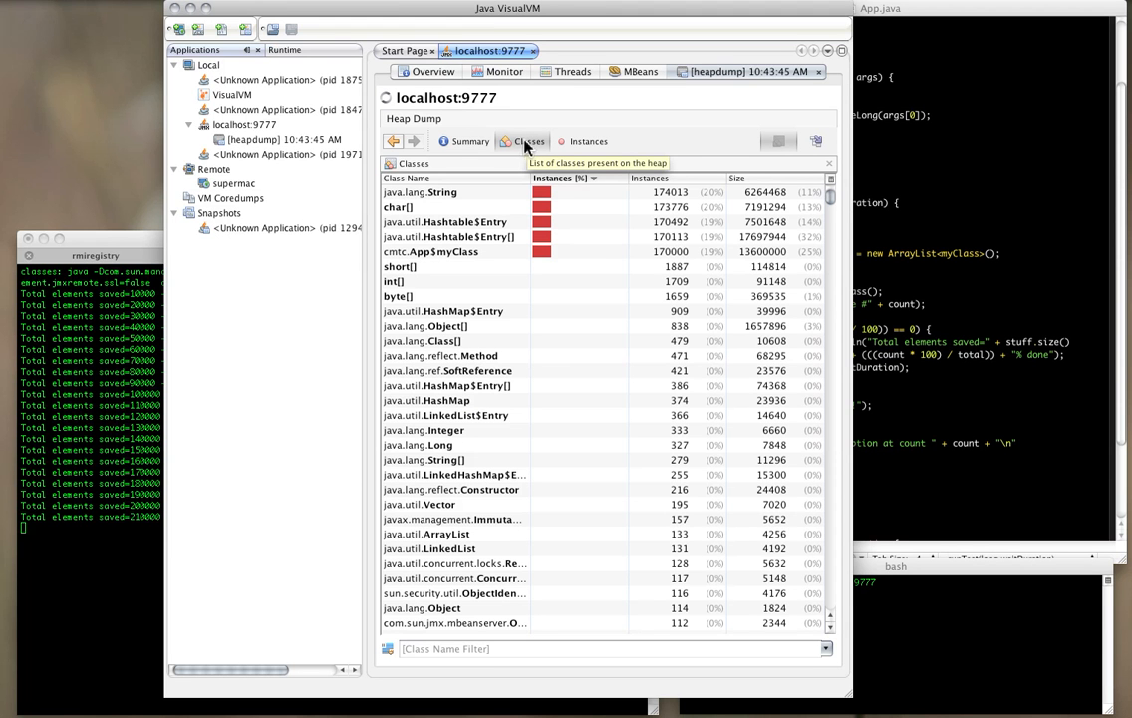
mouse_move(484, 212)
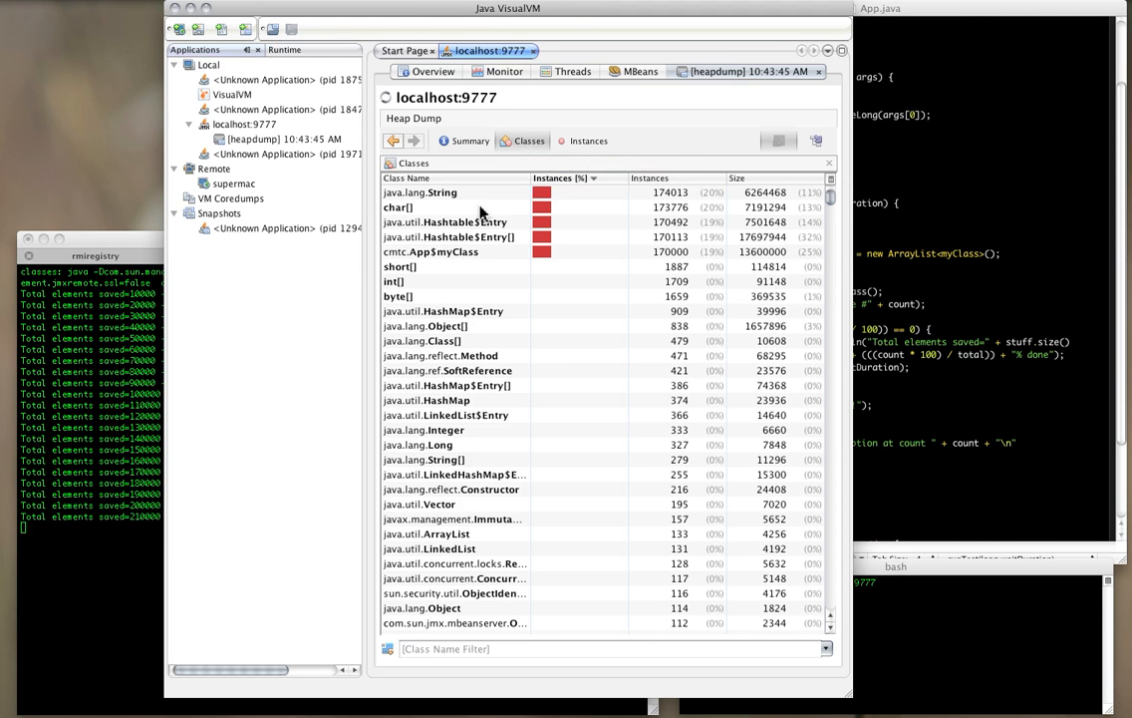
mouse_move(691, 261)
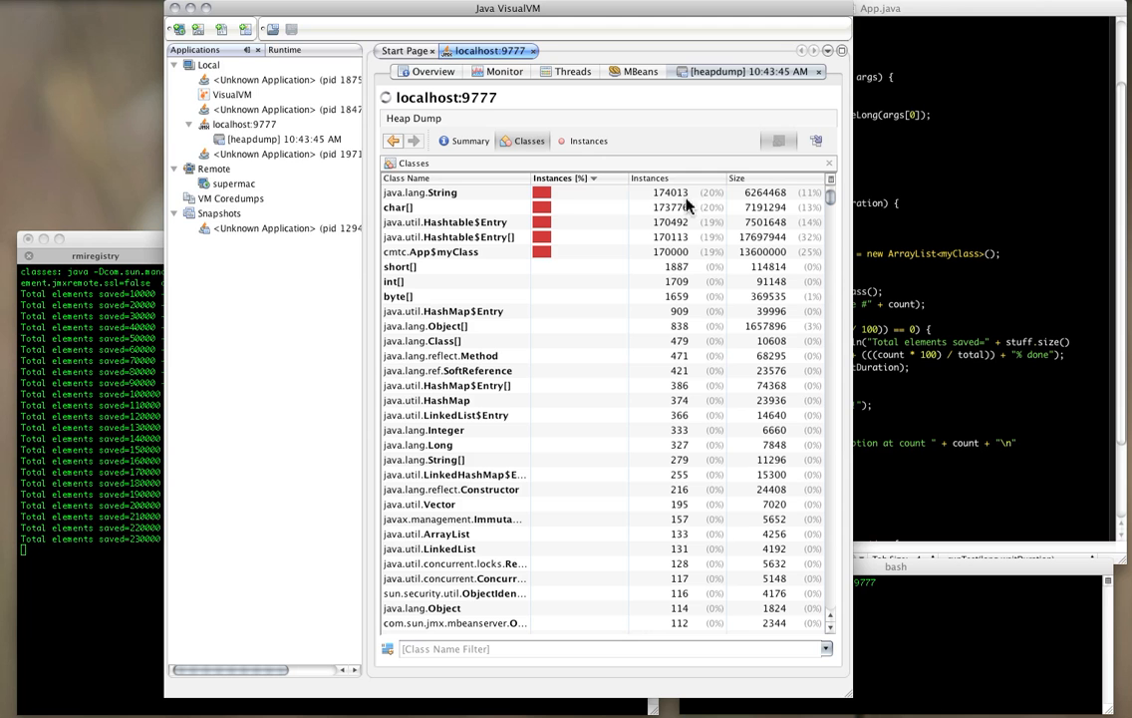
mouse_move(685, 266)
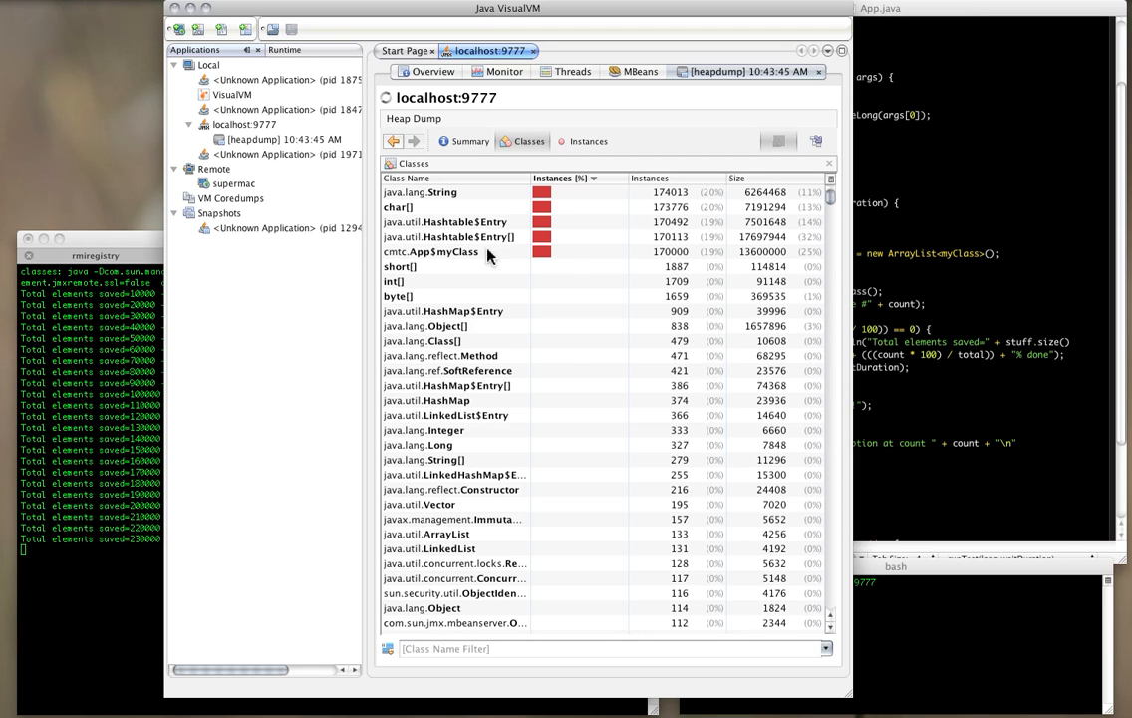
mouse_move(442, 233)
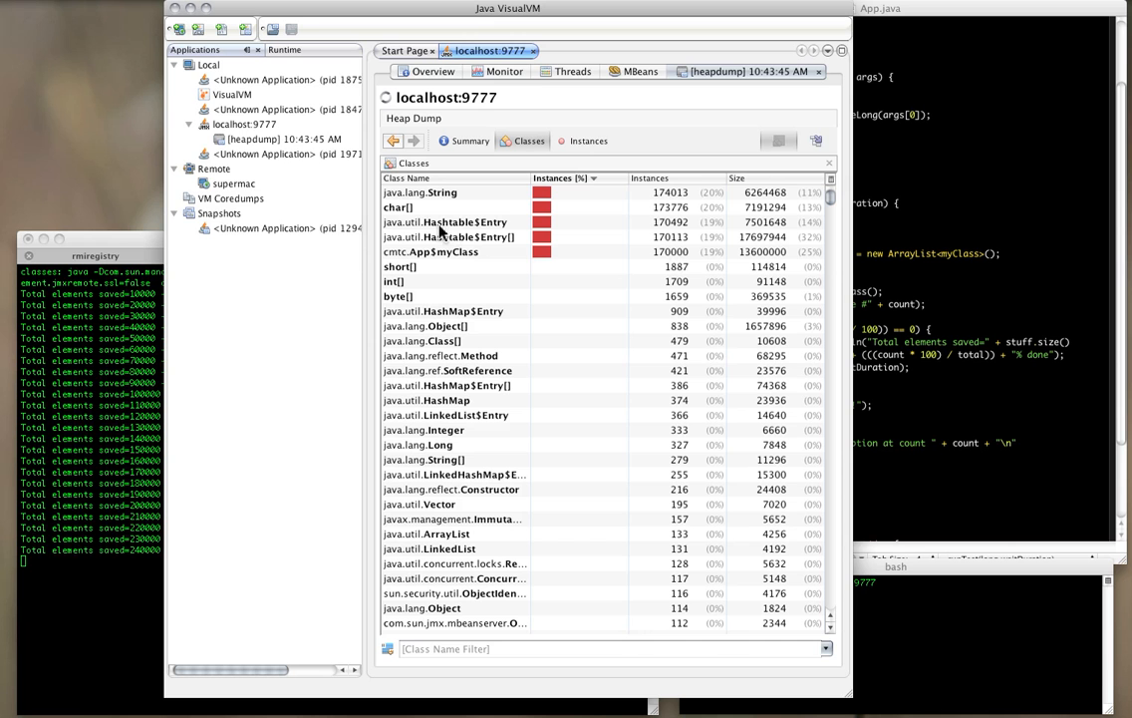
mouse_move(455, 214)
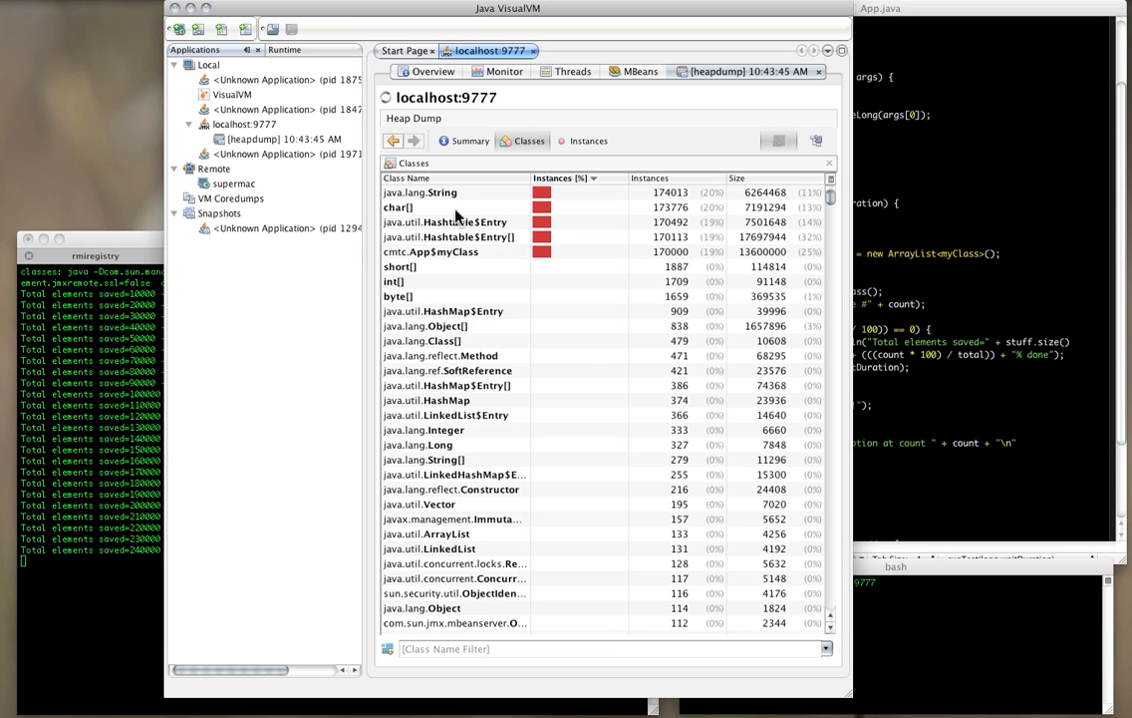
mouse_move(429, 193)
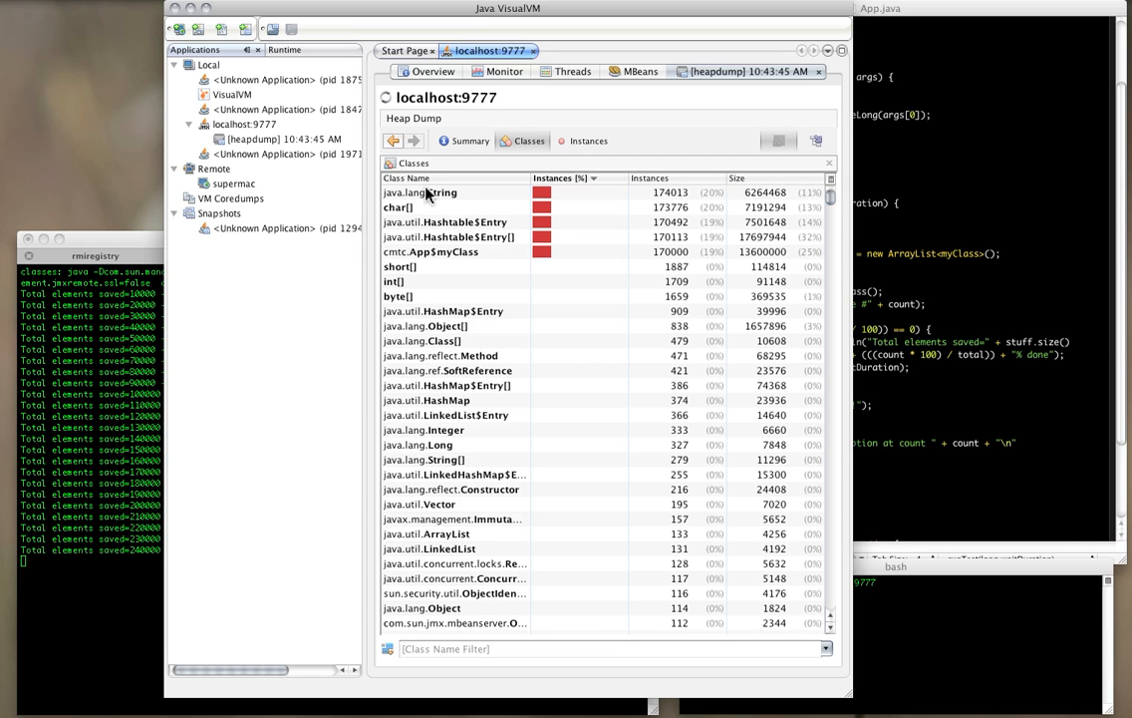
mouse_move(456, 227)
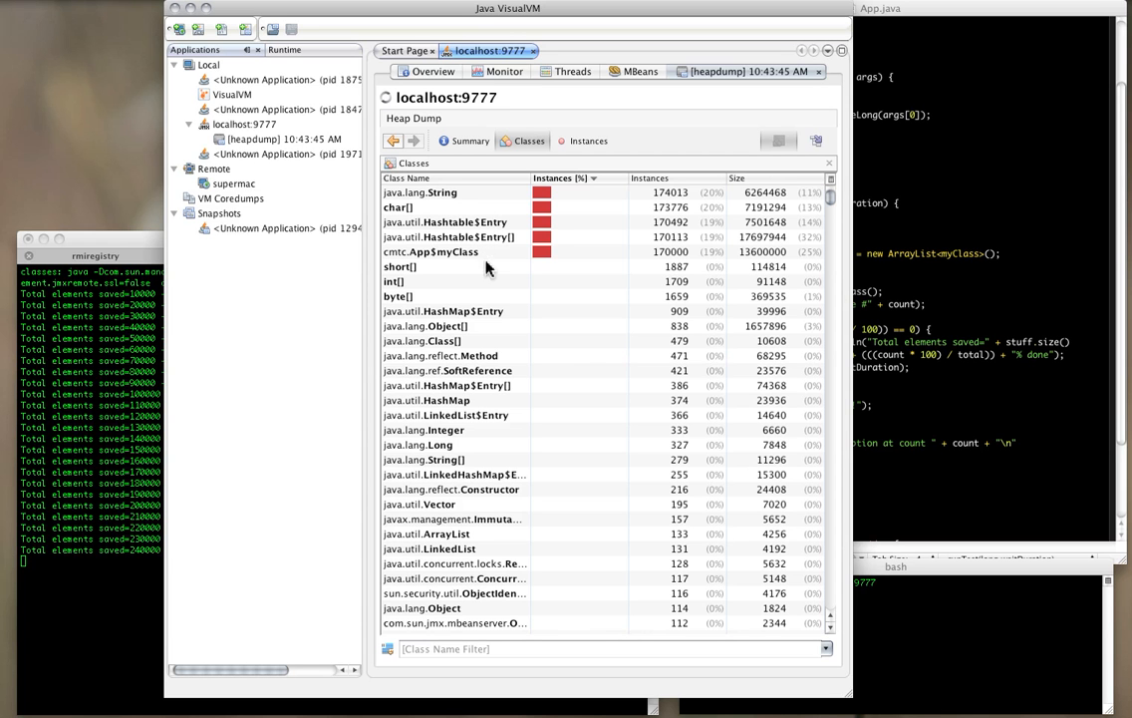
mouse_move(416, 266)
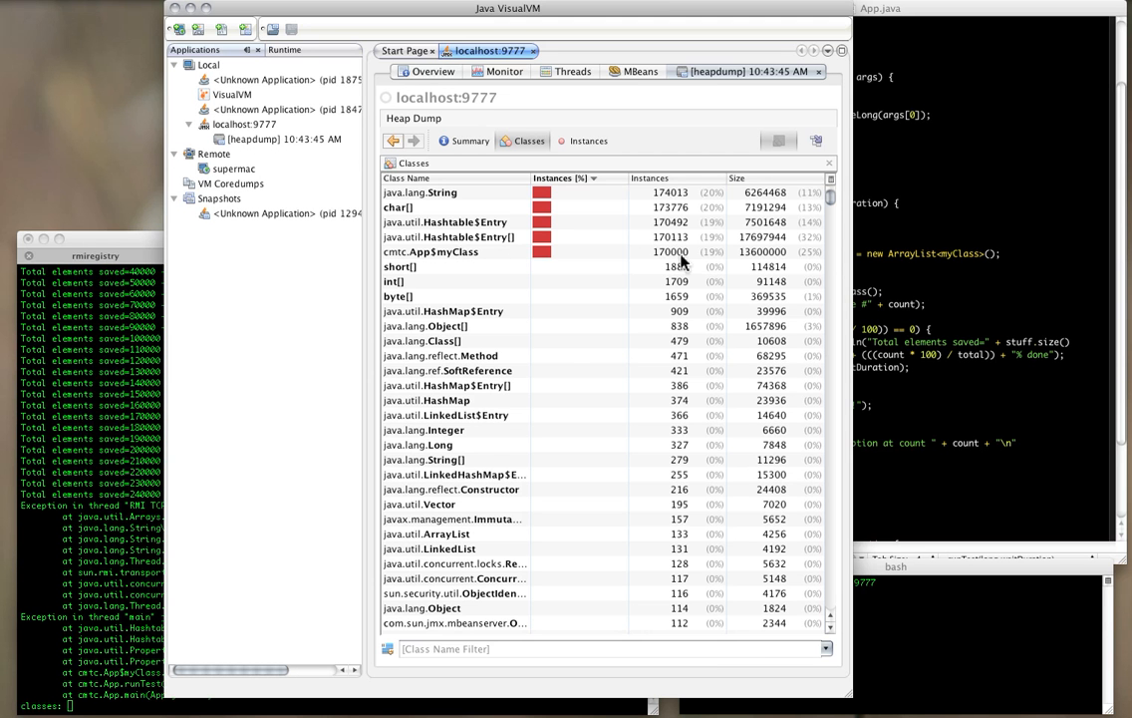
mouse_move(685, 261)
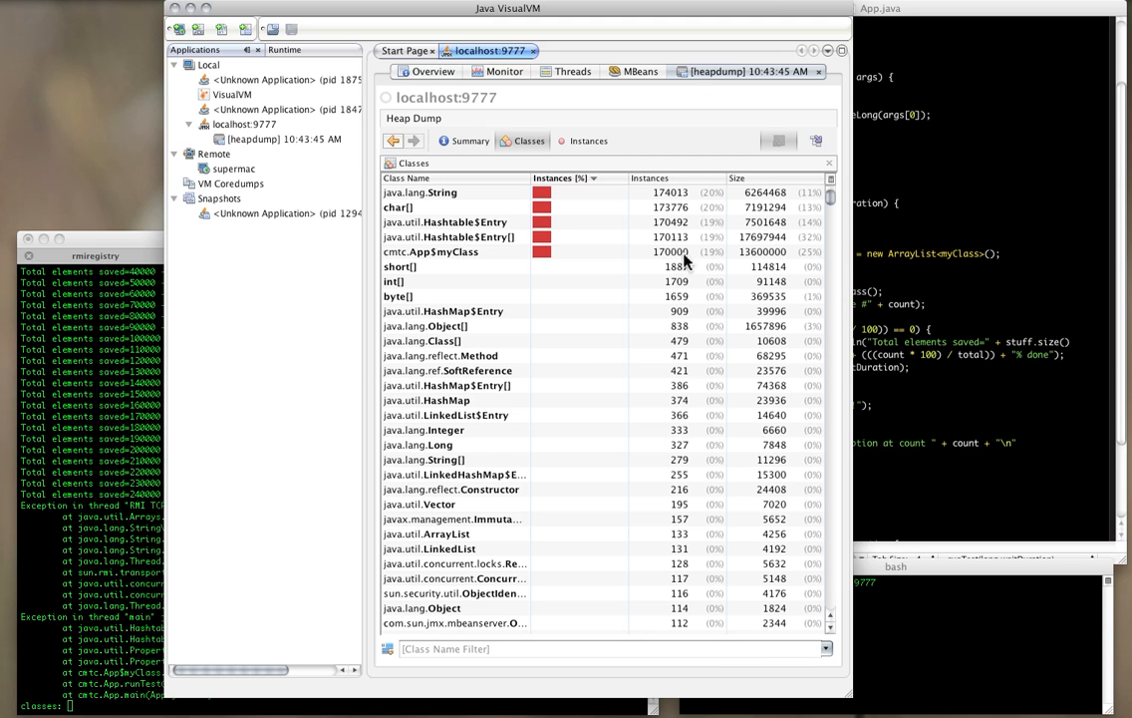
mouse_move(675, 261)
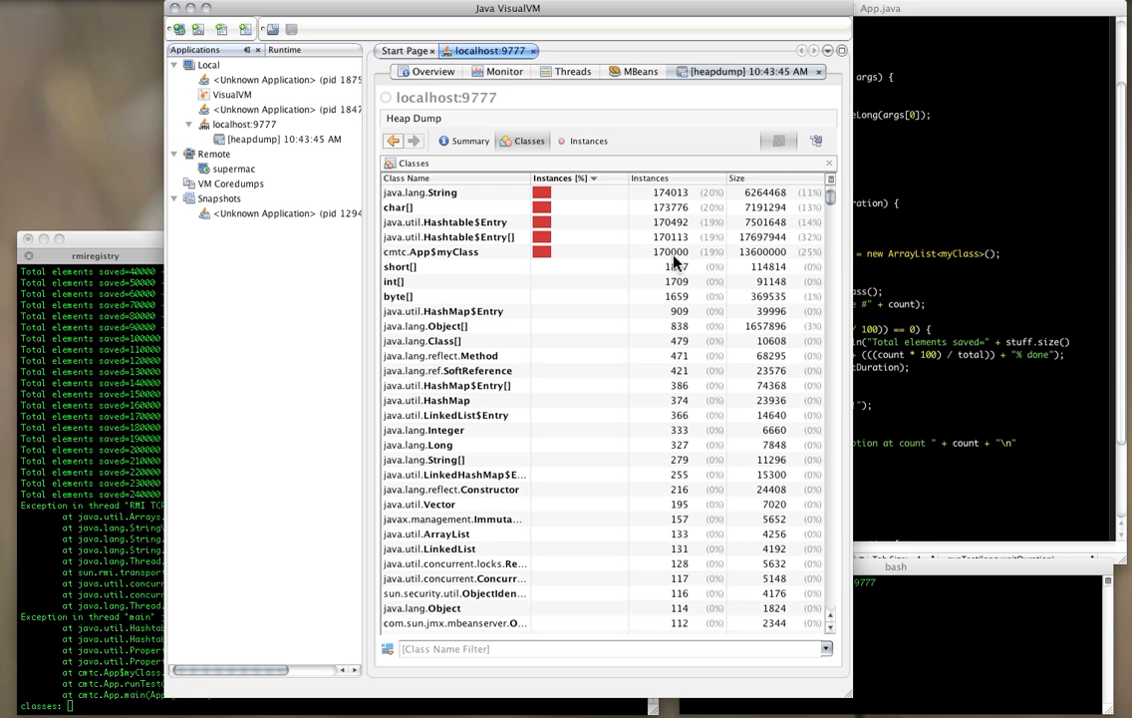
mouse_move(677, 262)
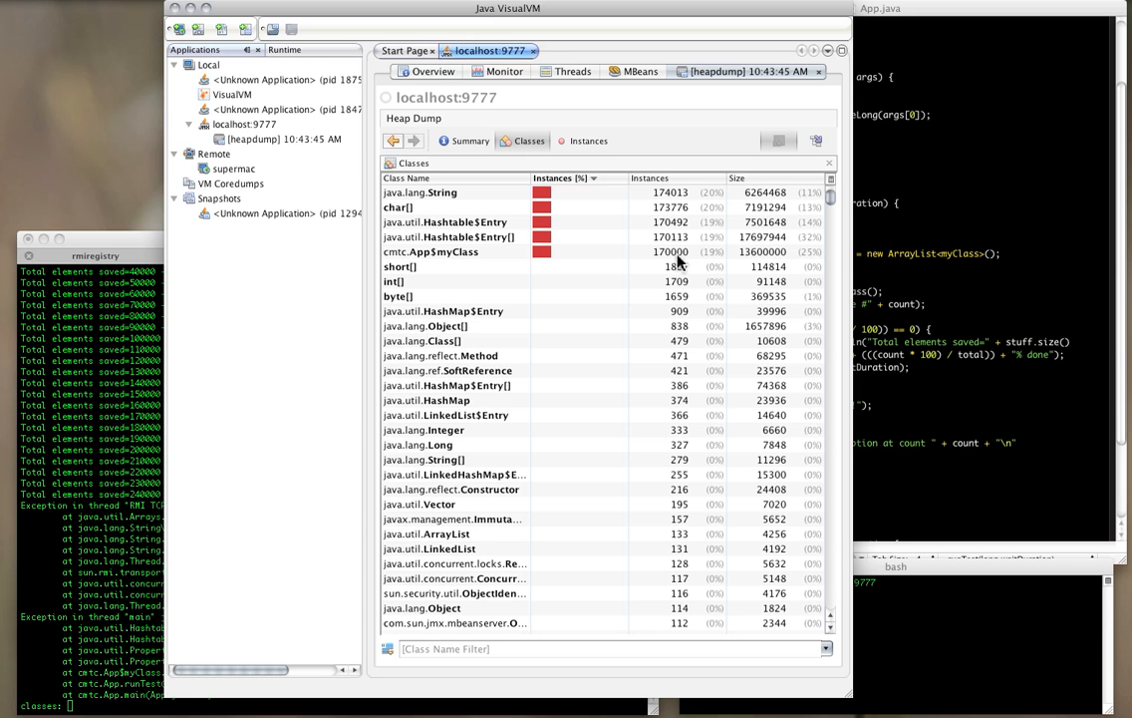
mouse_move(529, 261)
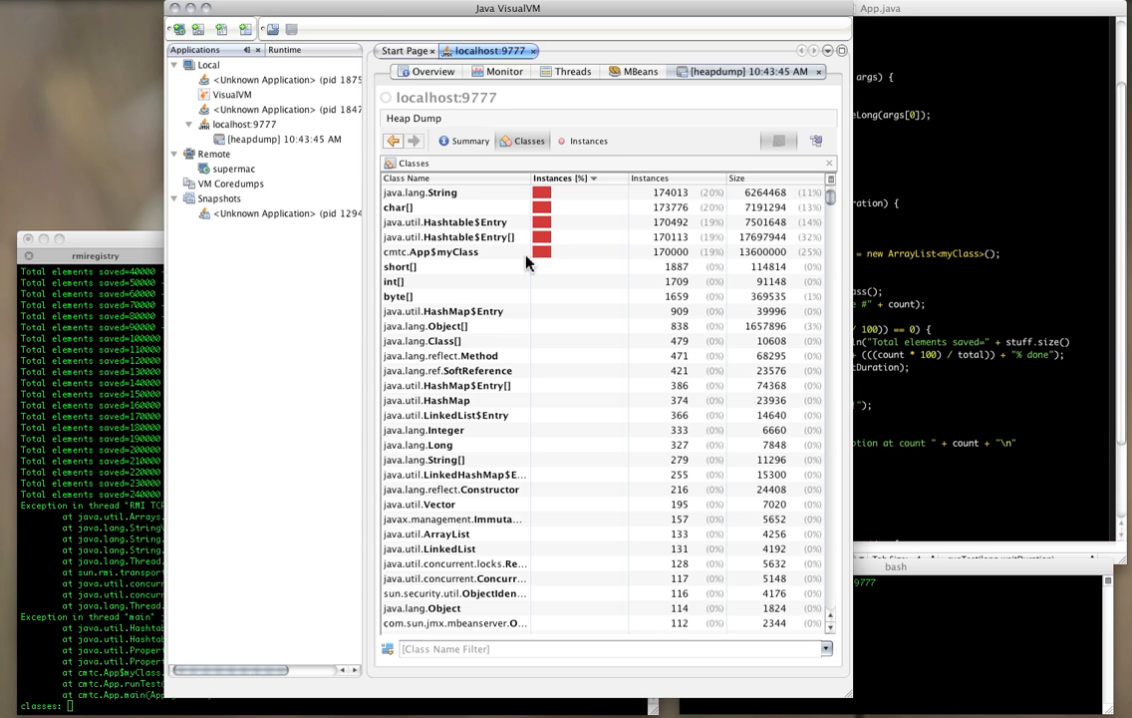
mouse_move(688, 252)
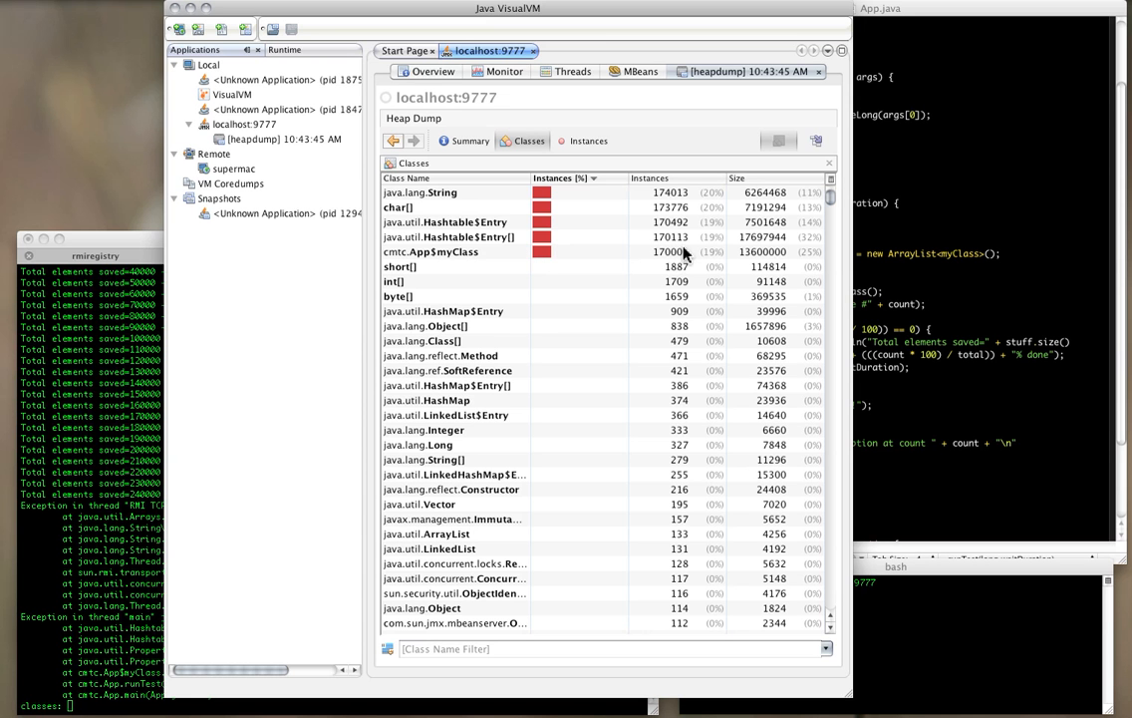
mouse_move(598, 263)
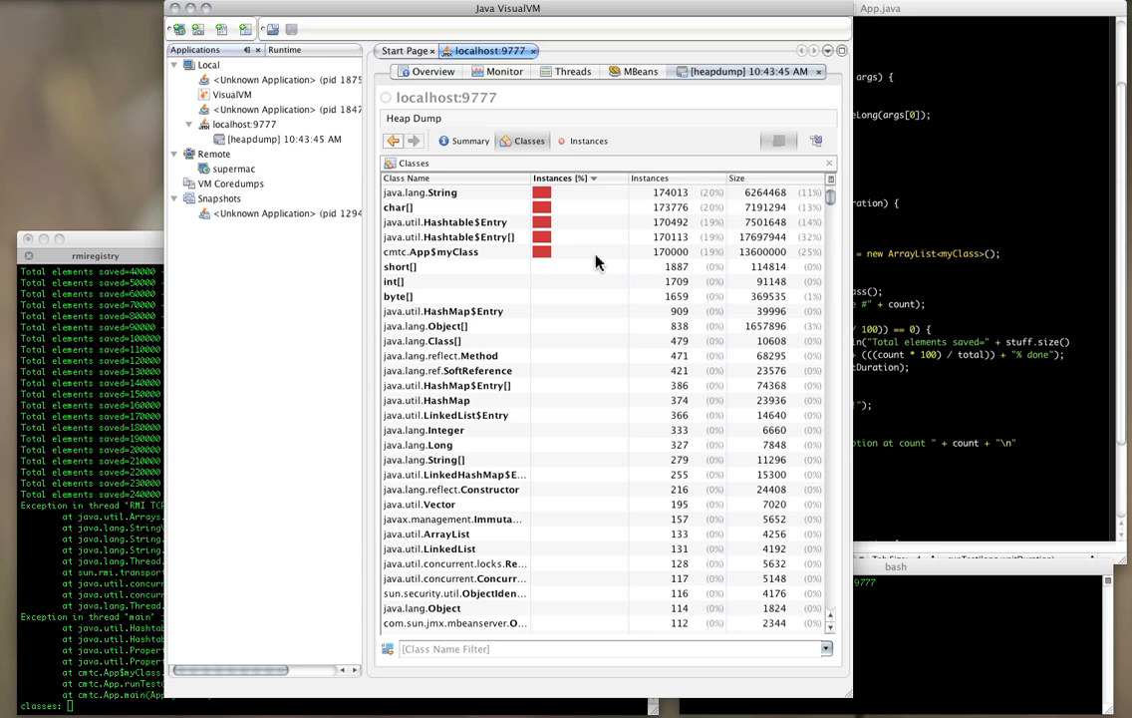
mouse_move(653, 260)
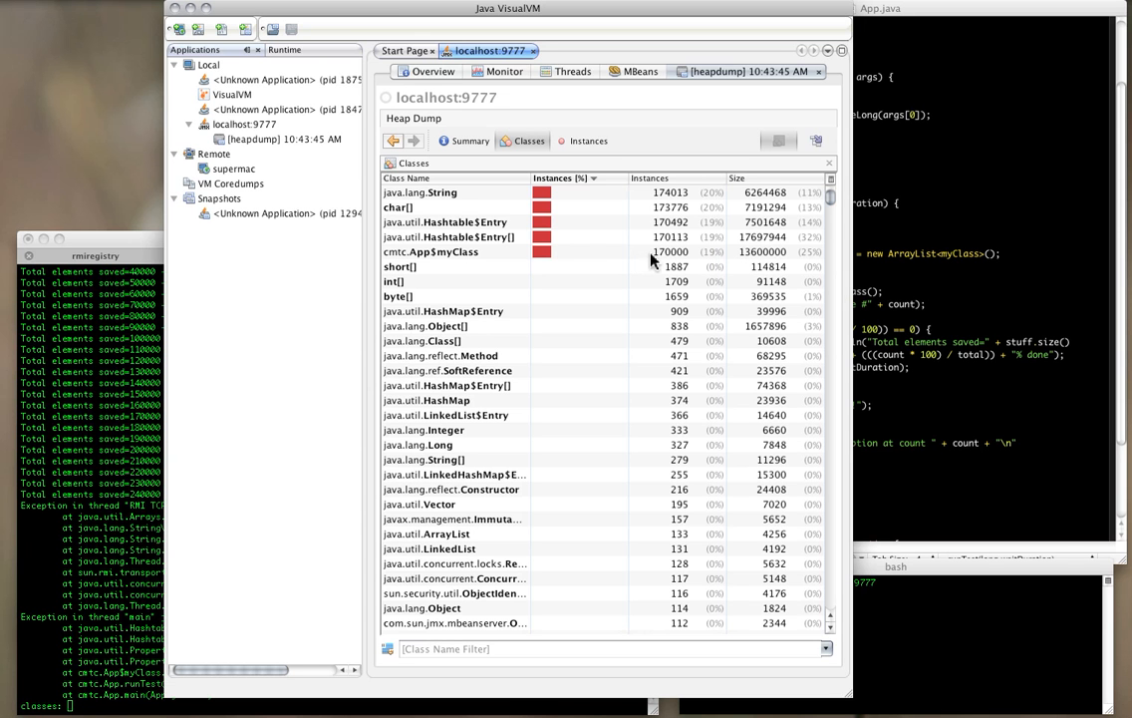
Select the cmtc.App$myClass row with 170,000 instances and 13,600,000 bytes.
click(431, 251)
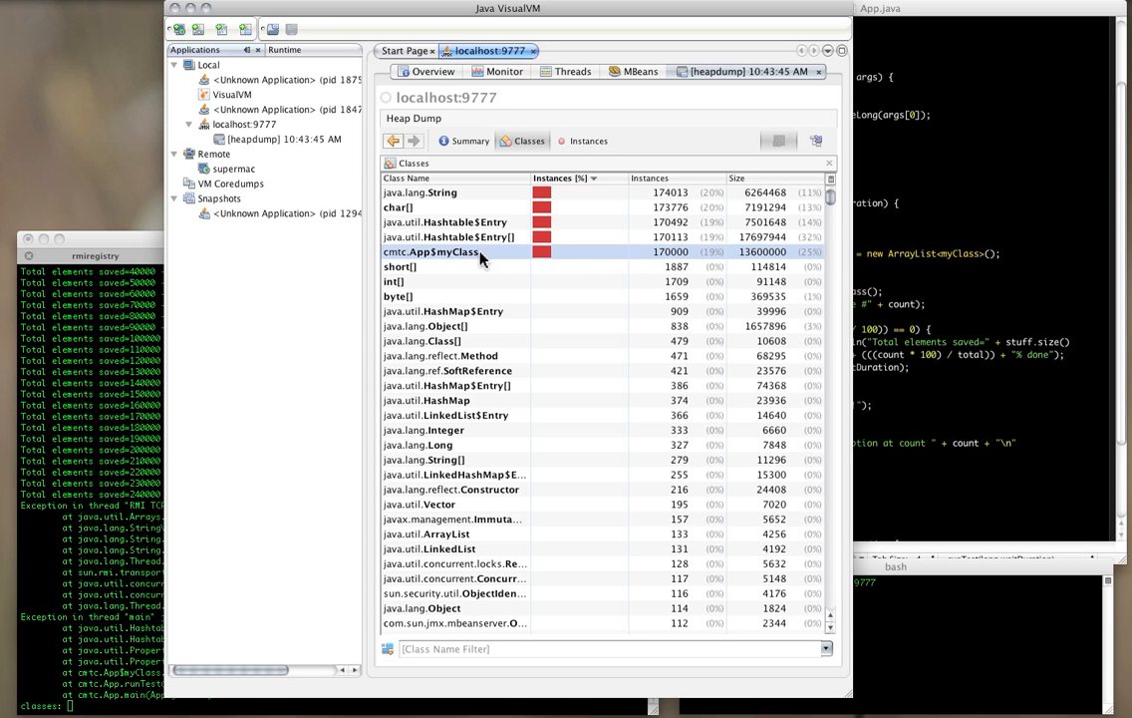
mouse_move(573, 257)
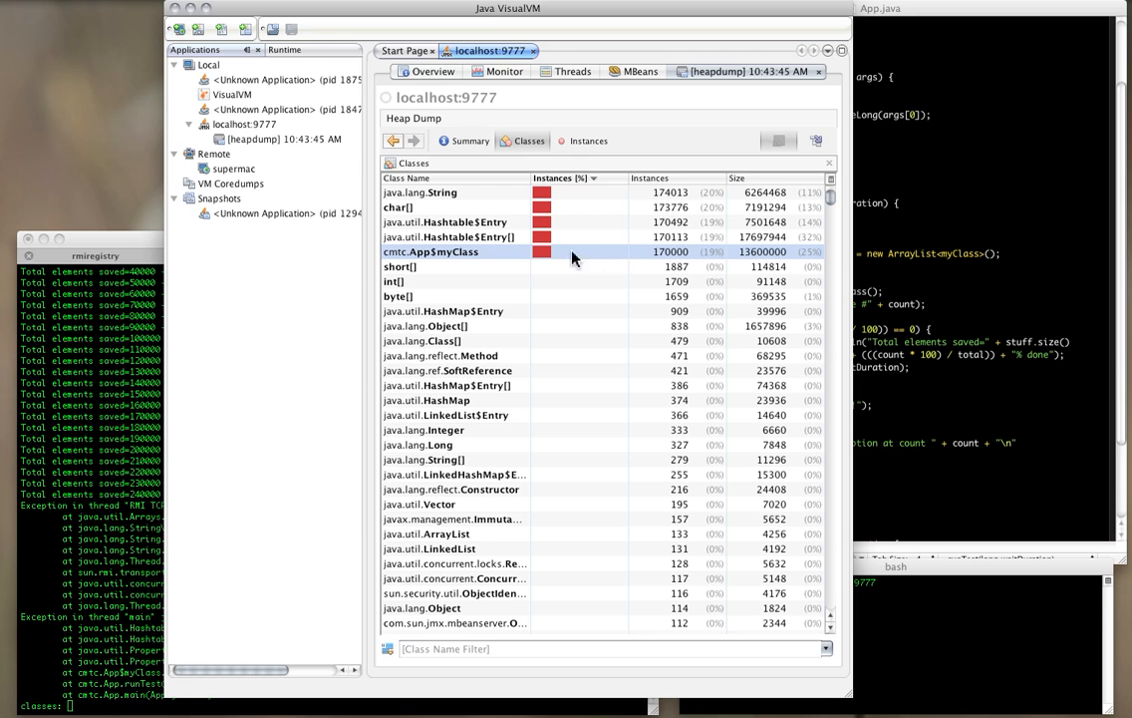
mouse_move(535, 259)
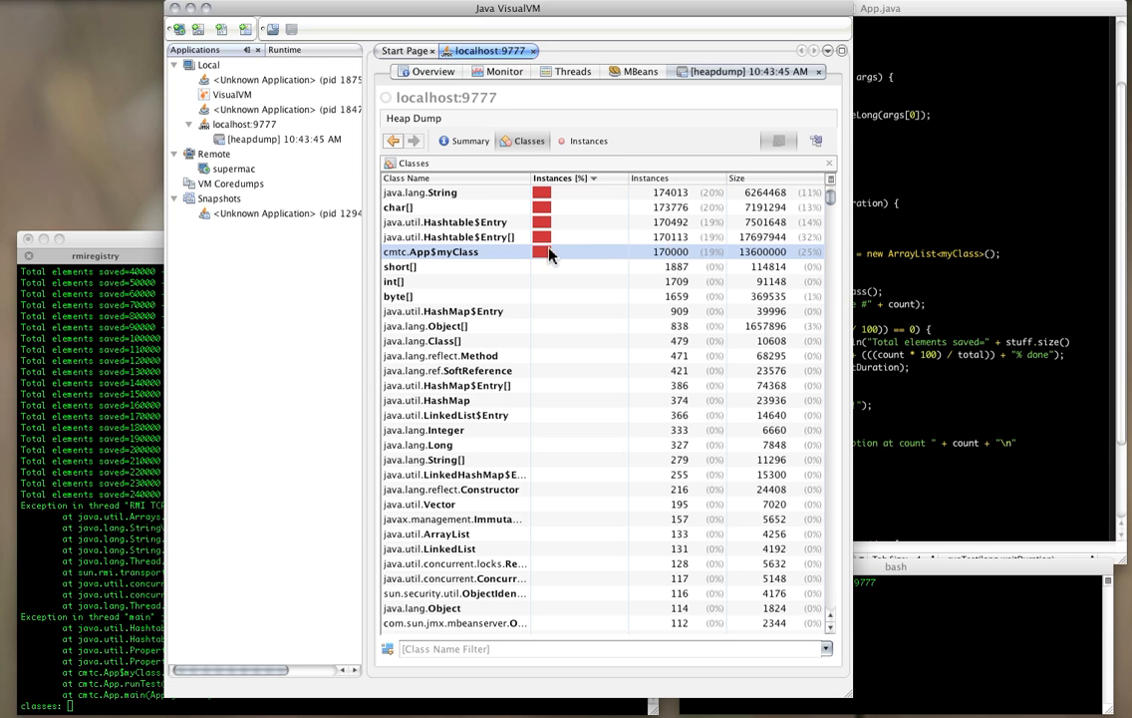
mouse_move(455, 262)
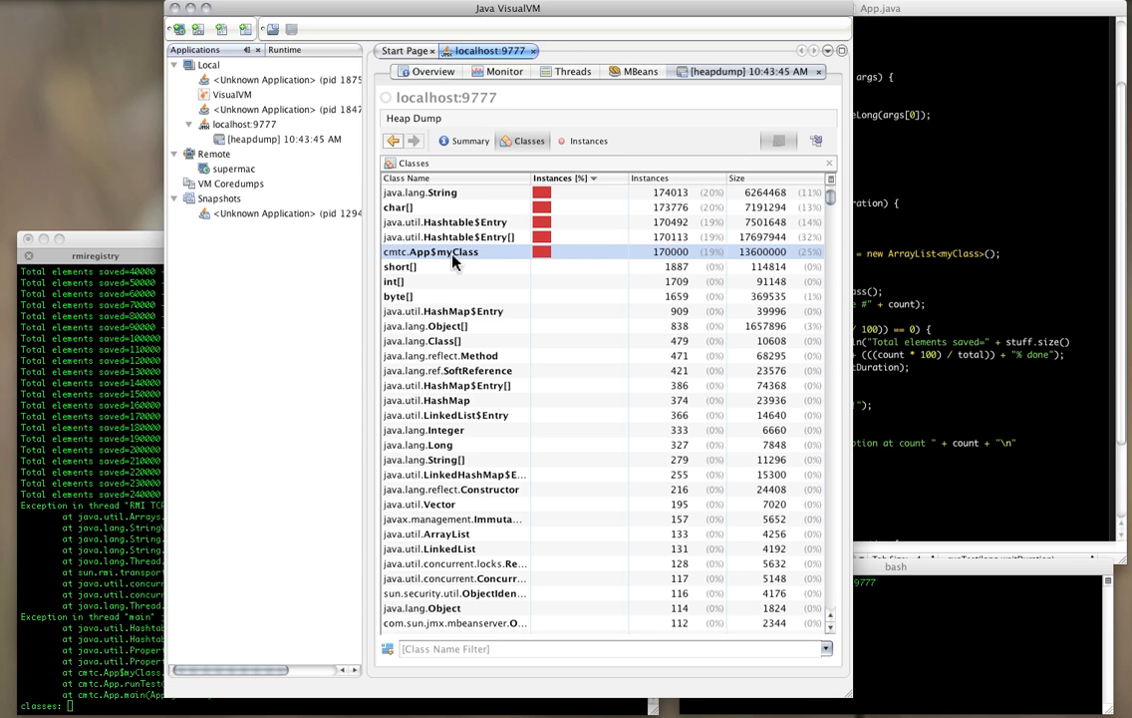
mouse_move(495, 242)
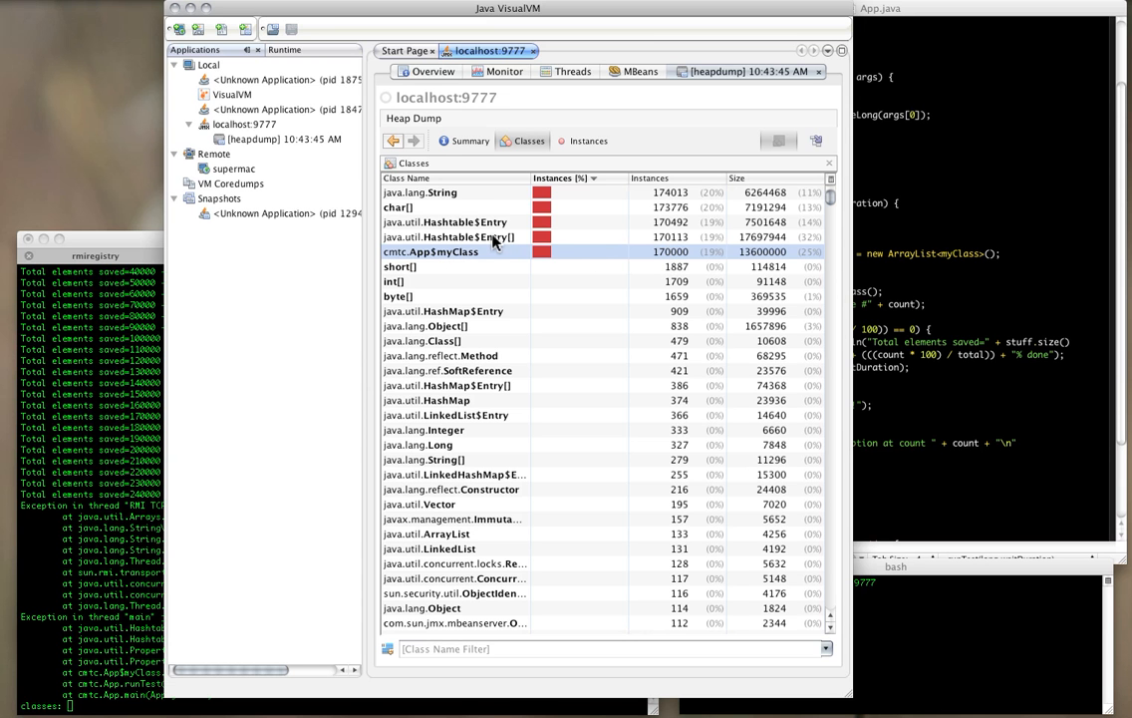
mouse_move(420, 224)
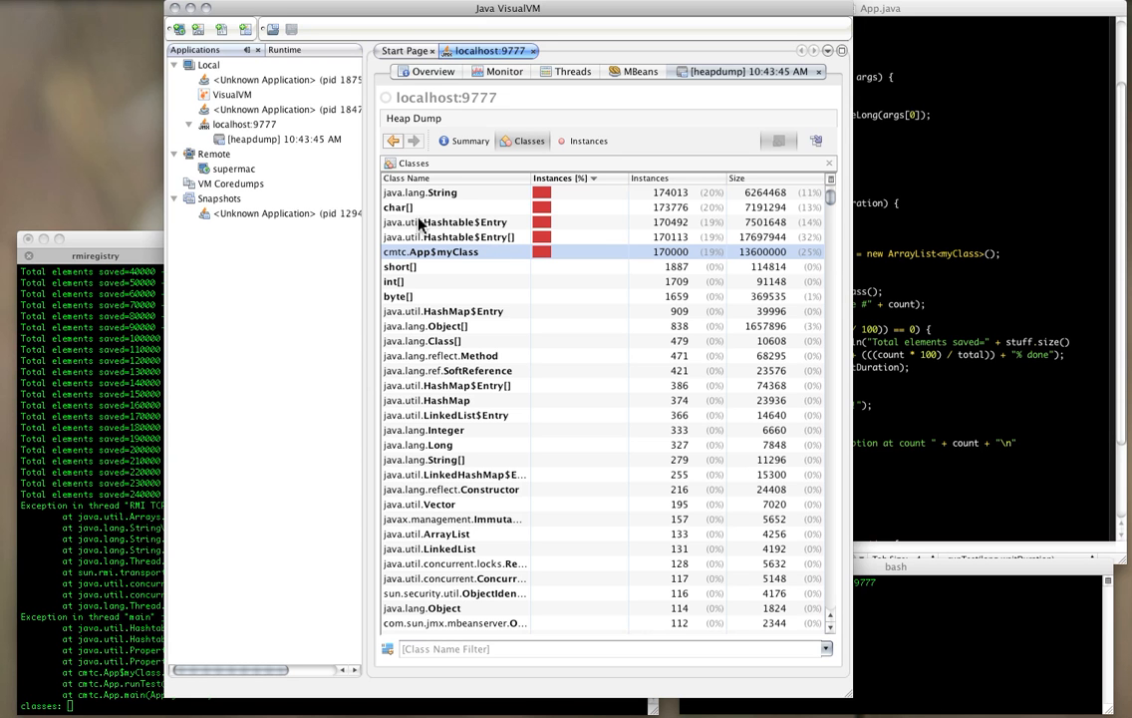
mouse_move(459, 195)
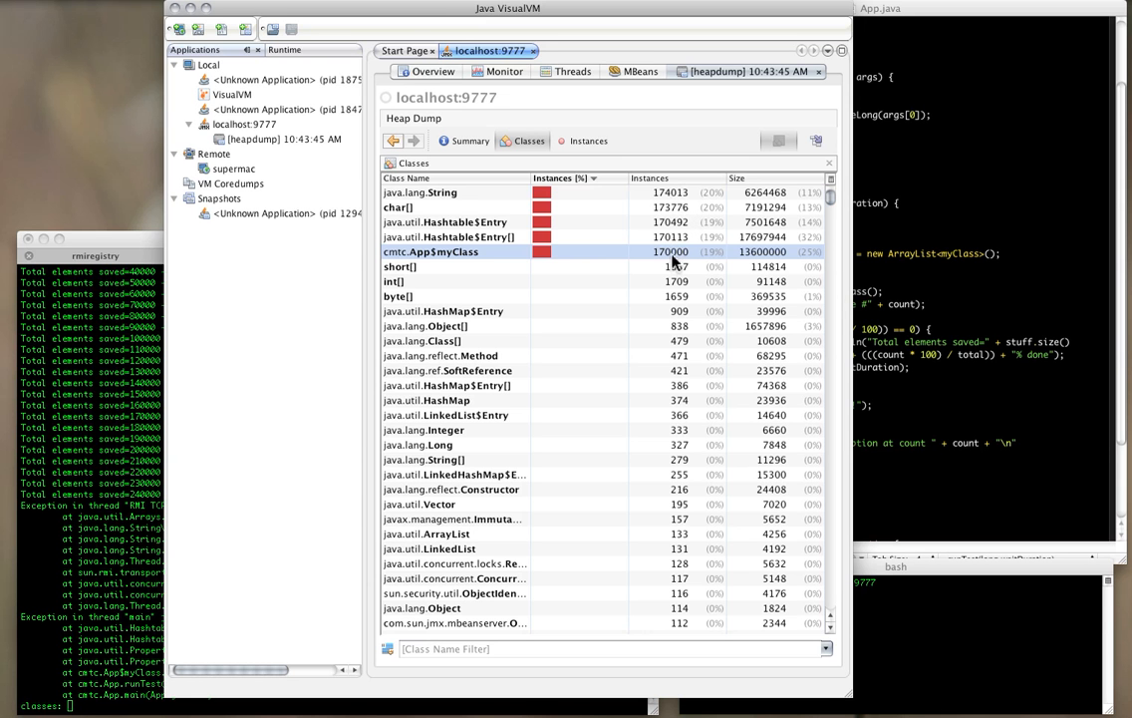
mouse_move(513, 269)
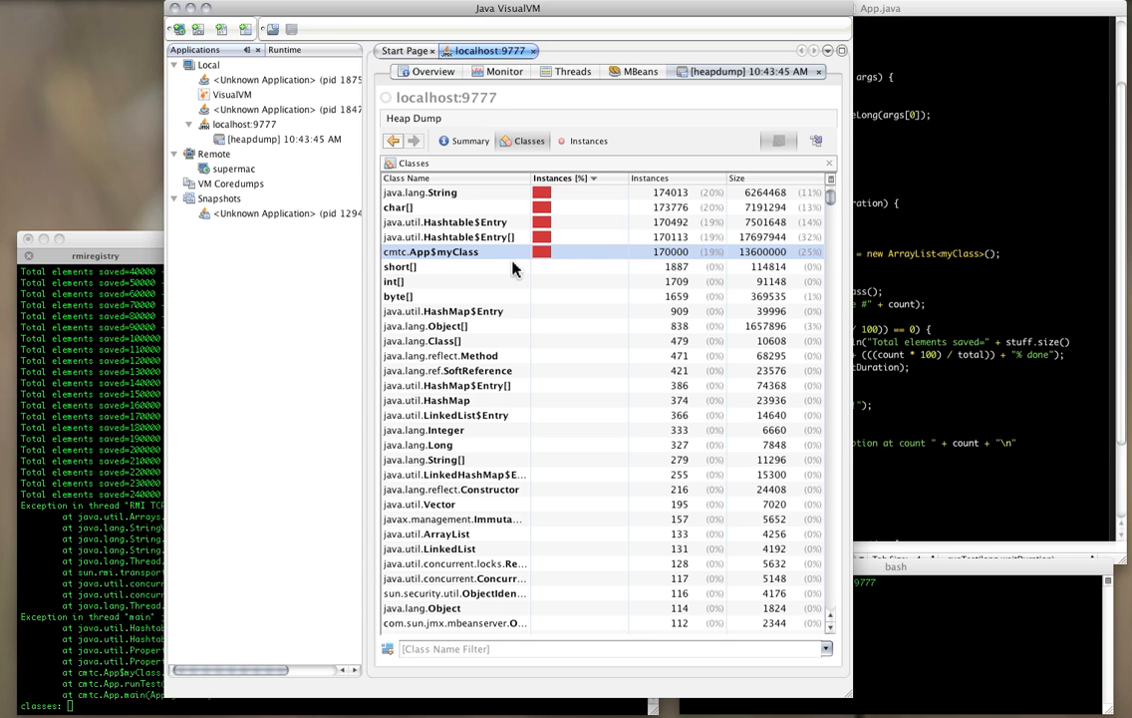
mouse_move(461, 267)
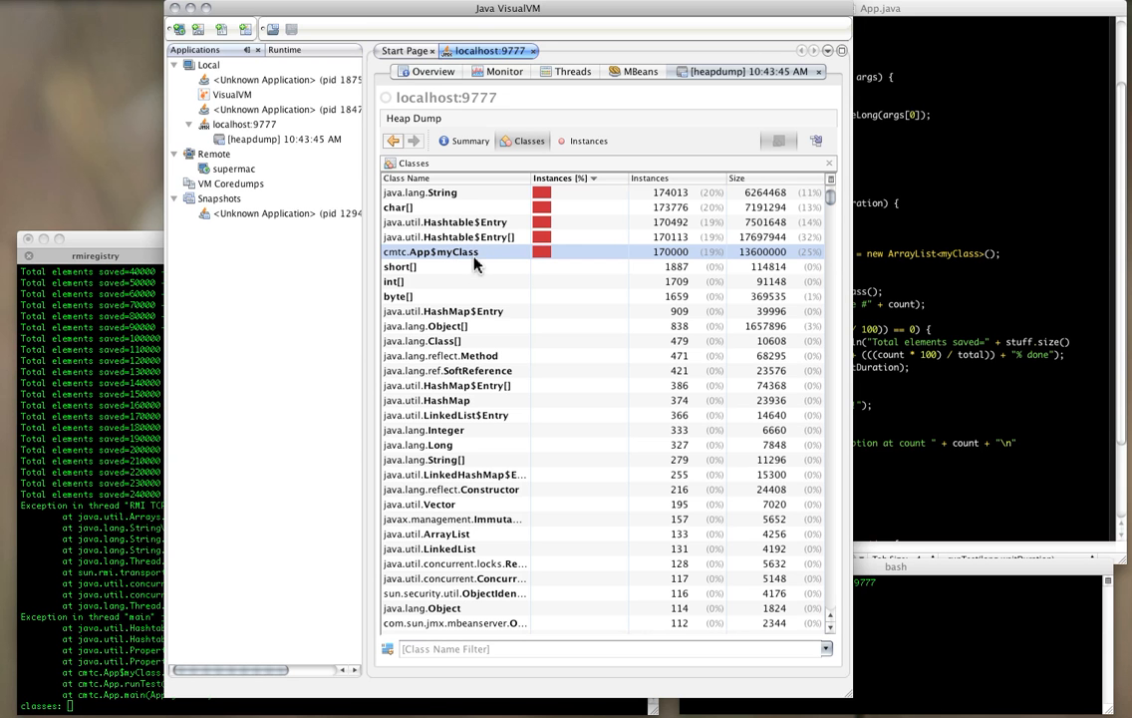
mouse_move(428, 244)
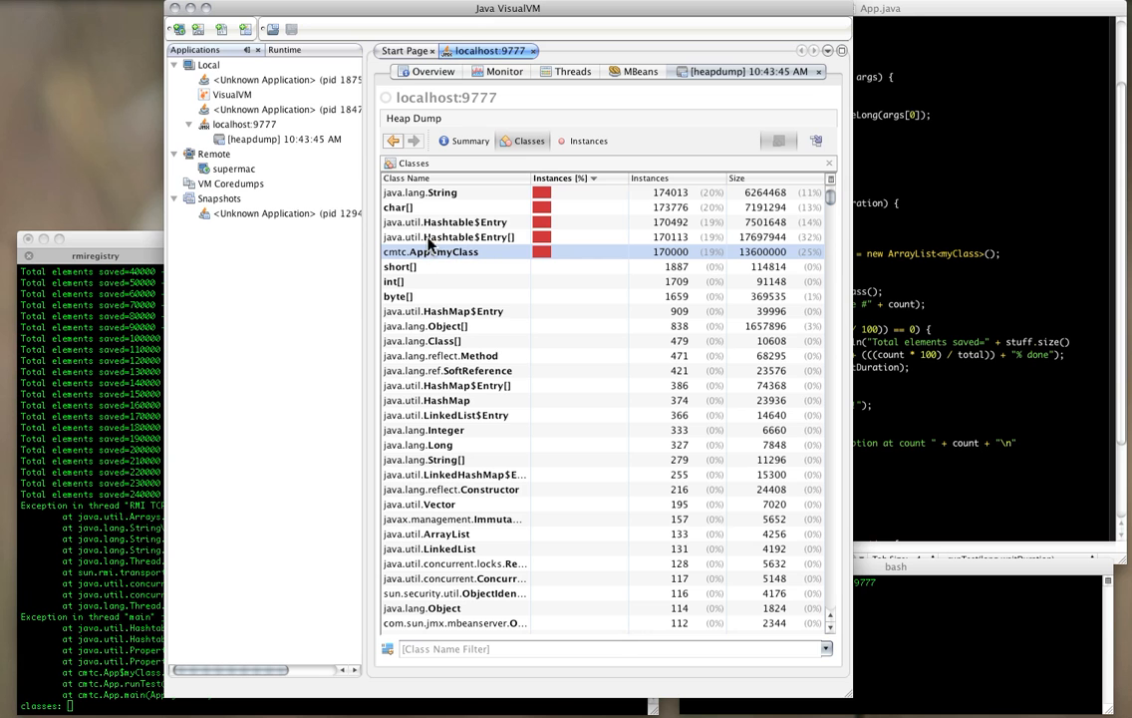
mouse_move(865, 37)
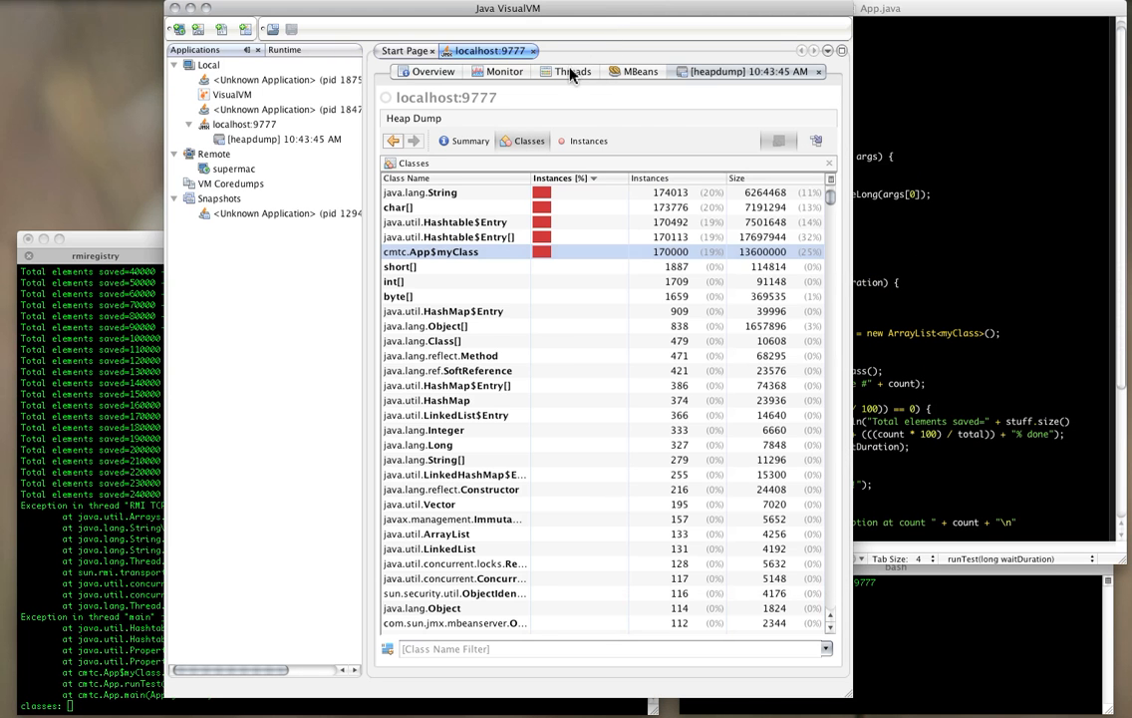
Open the Threads timeline for the localhost:9777 App.
click(573, 70)
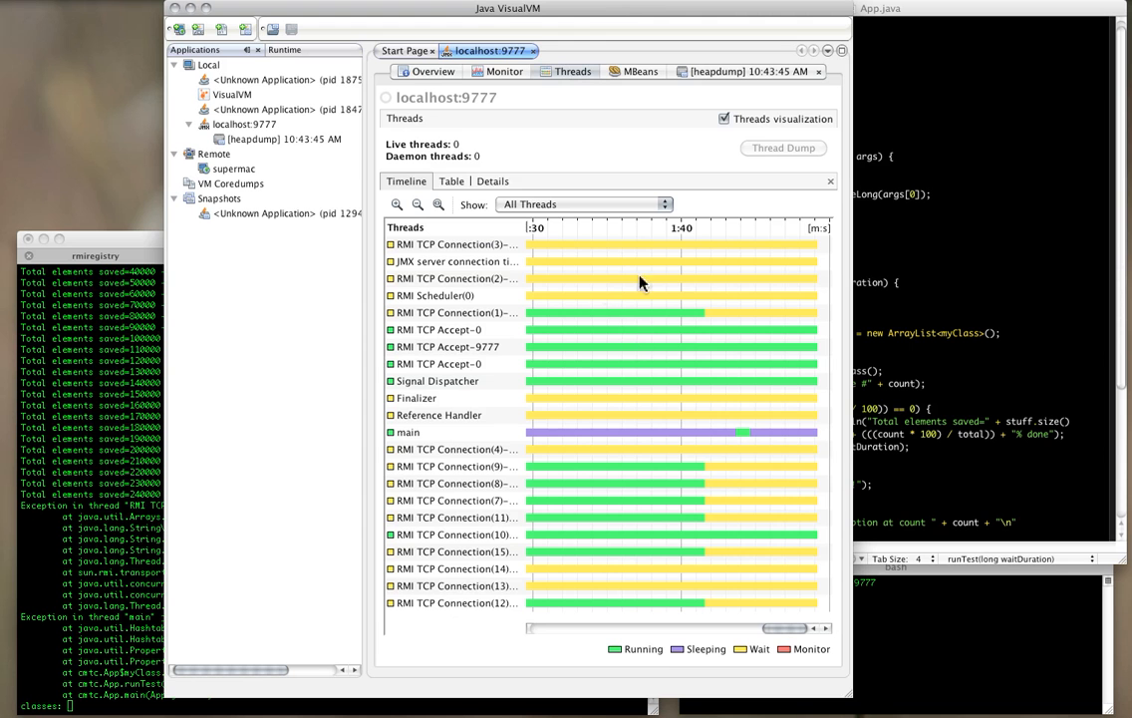
mouse_move(575, 78)
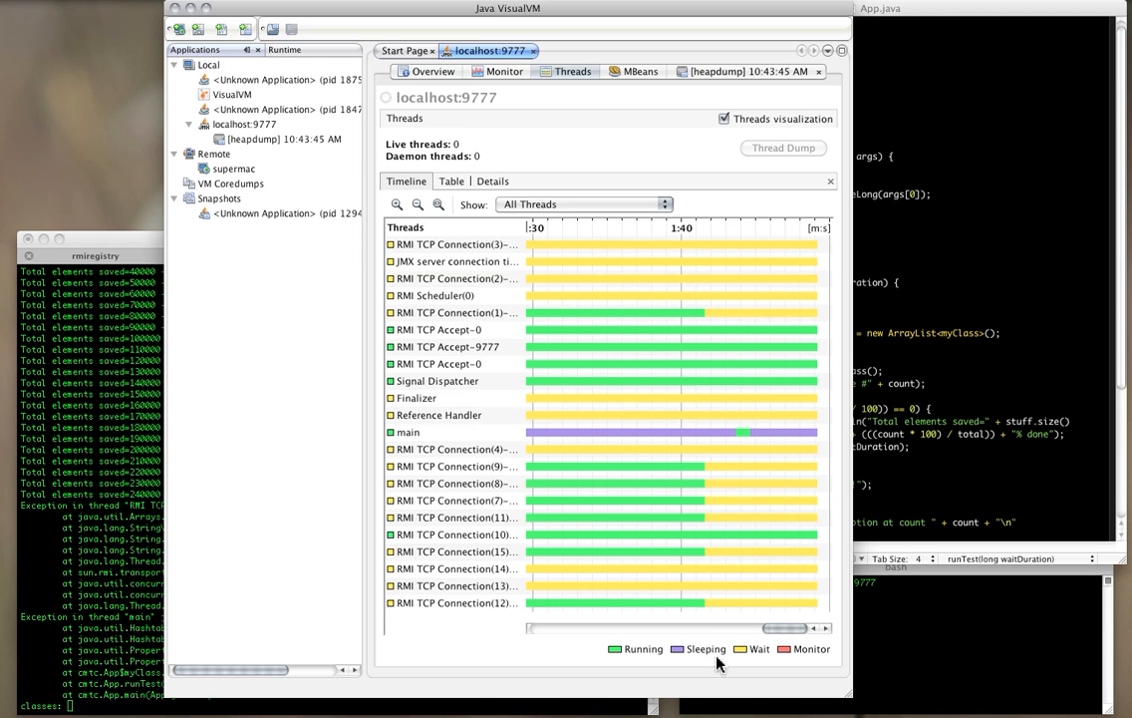
mouse_move(611, 423)
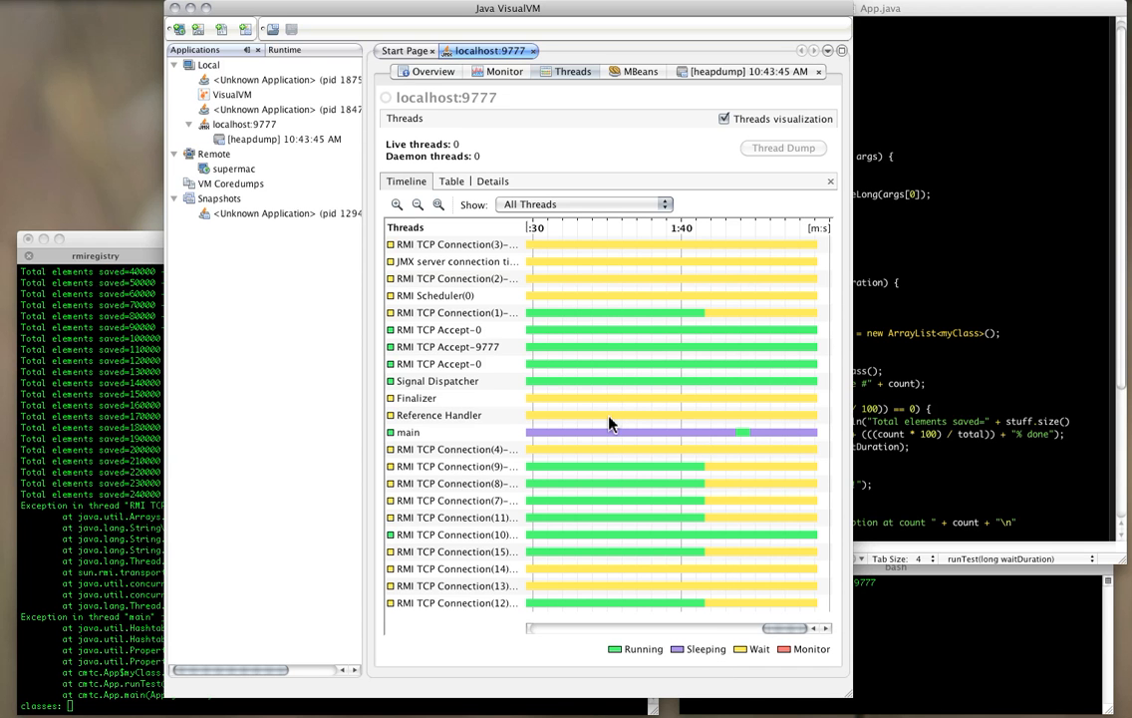
mouse_move(709, 495)
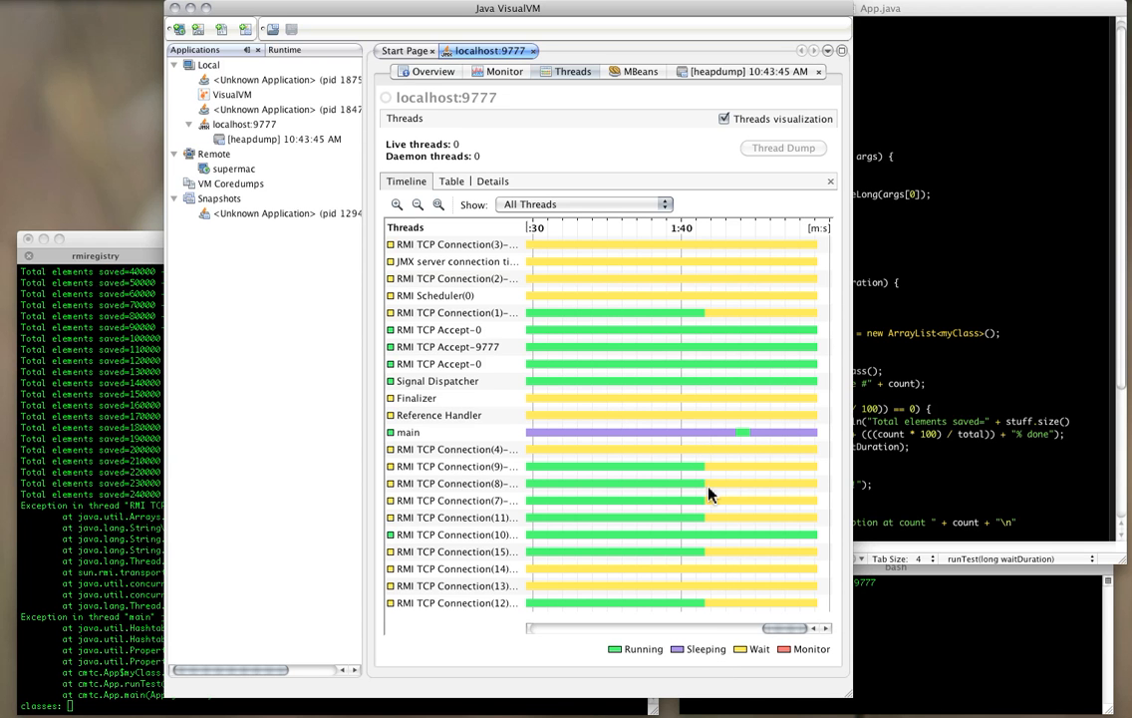
mouse_move(656, 659)
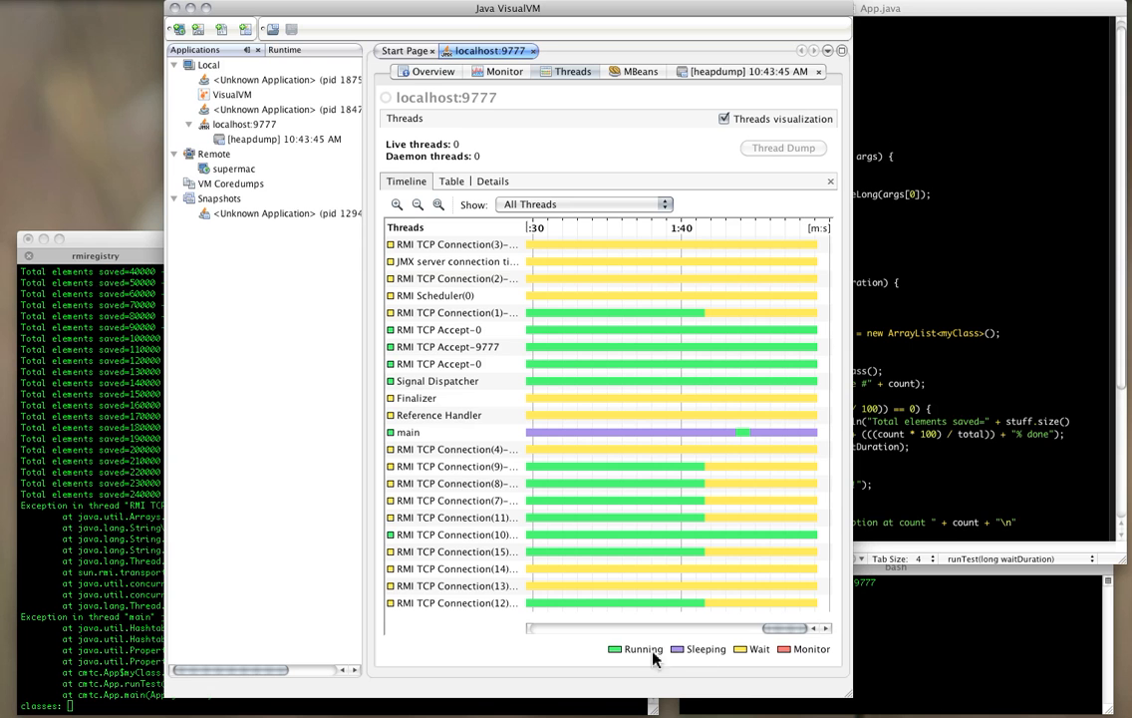
mouse_move(538, 486)
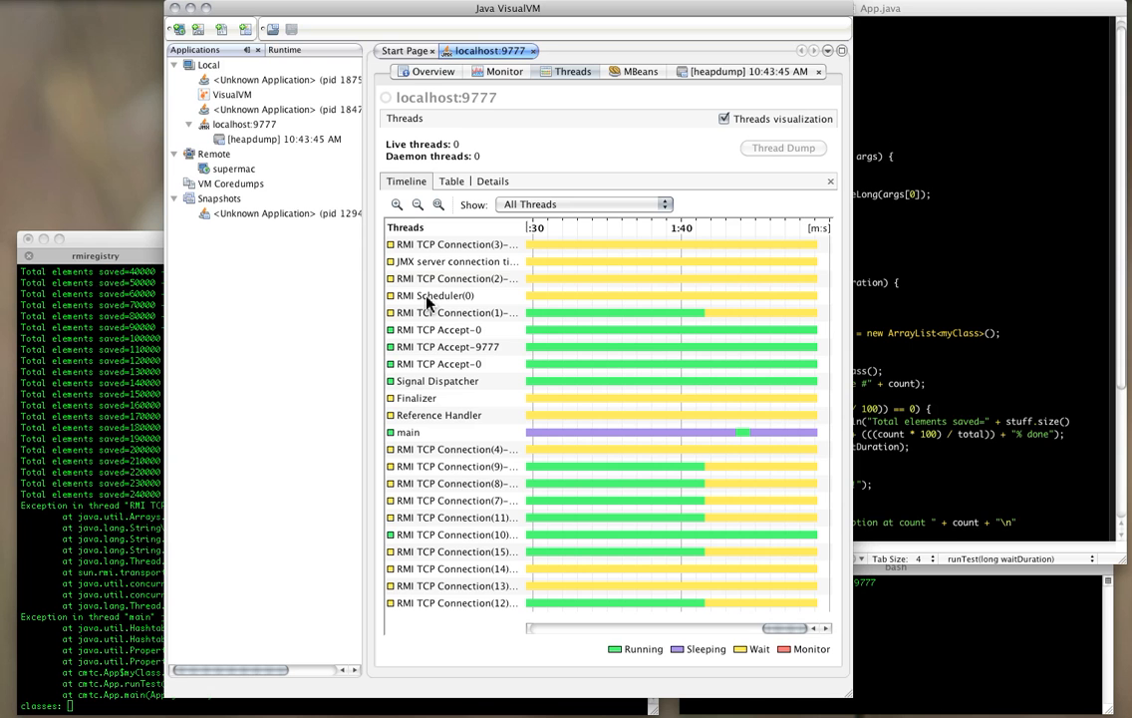
mouse_move(708, 322)
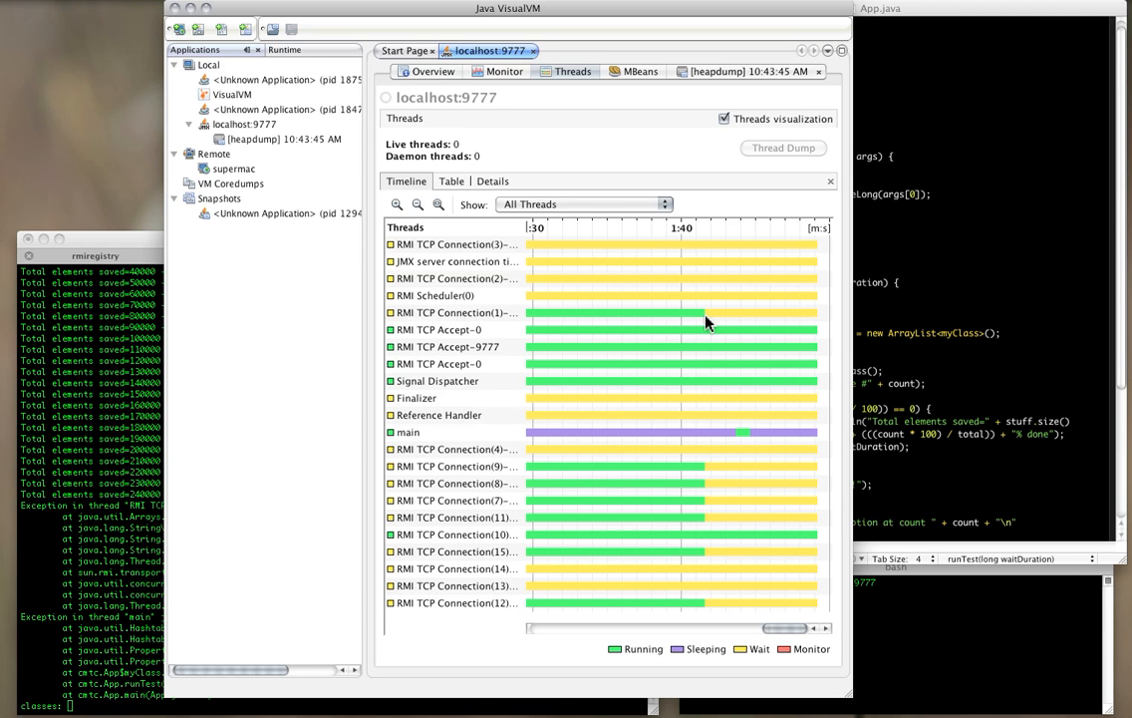
mouse_move(520, 329)
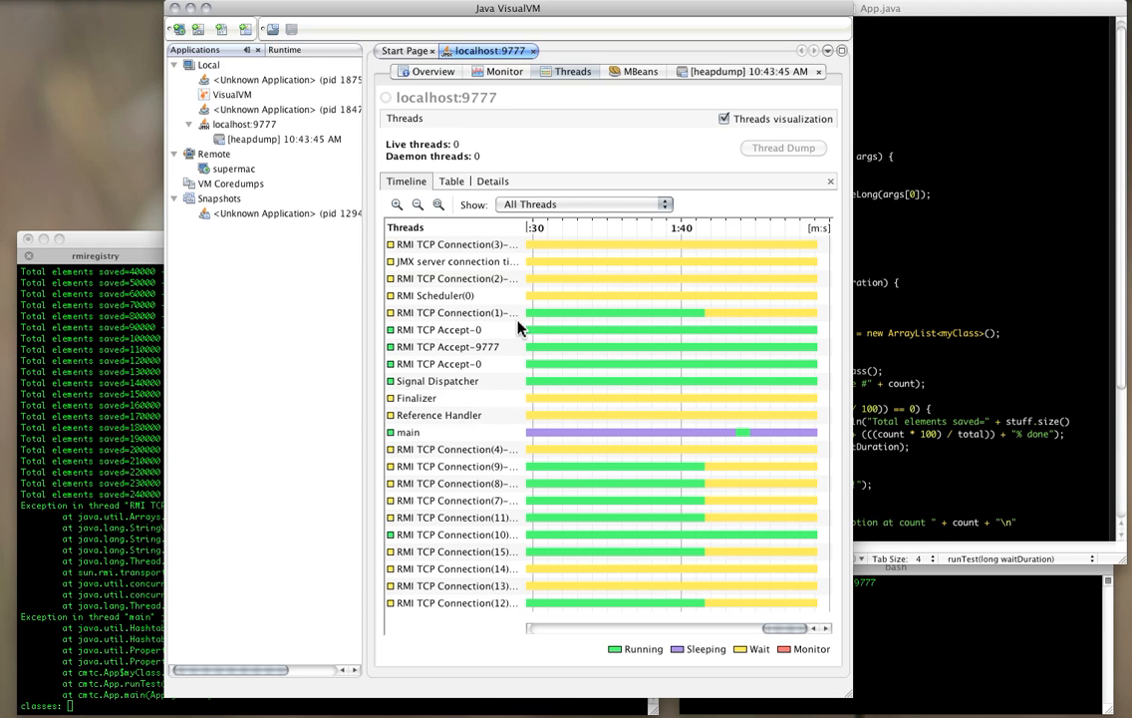
mouse_move(494, 292)
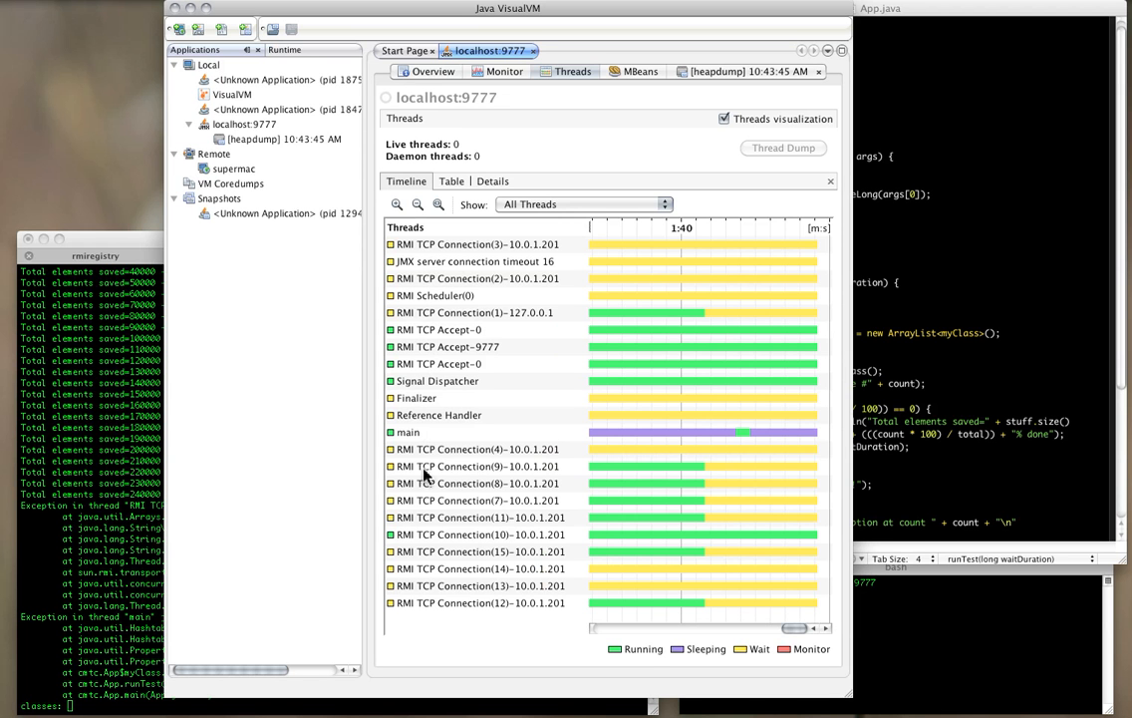
mouse_move(454, 509)
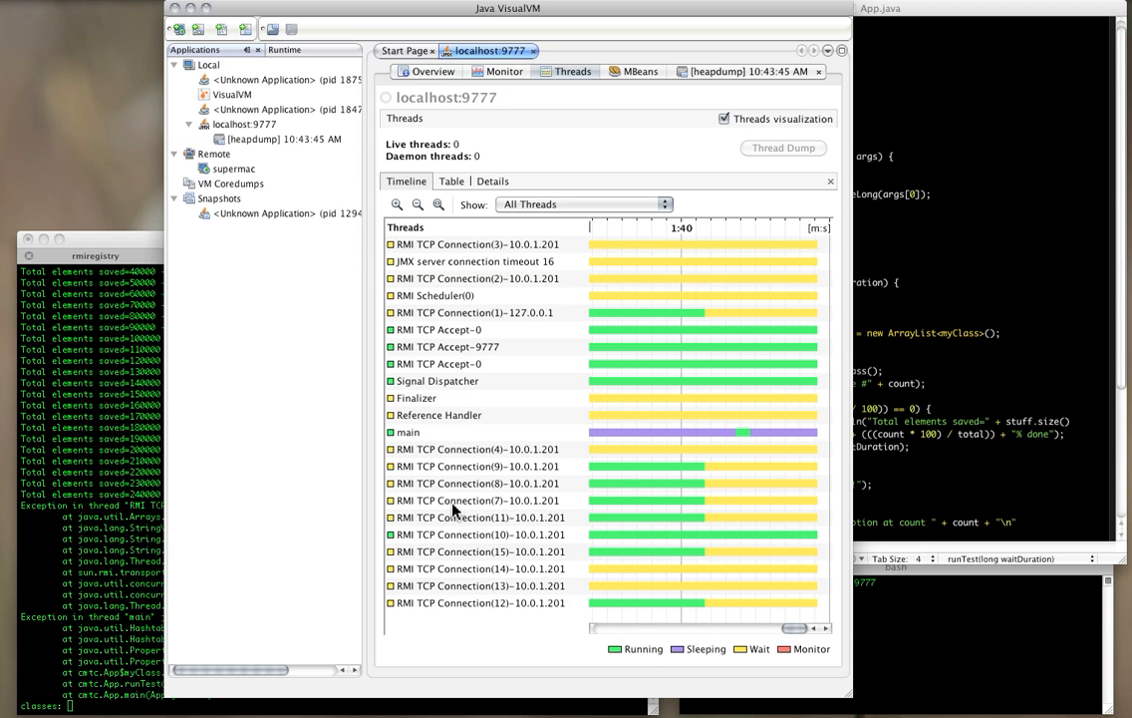
mouse_move(750, 595)
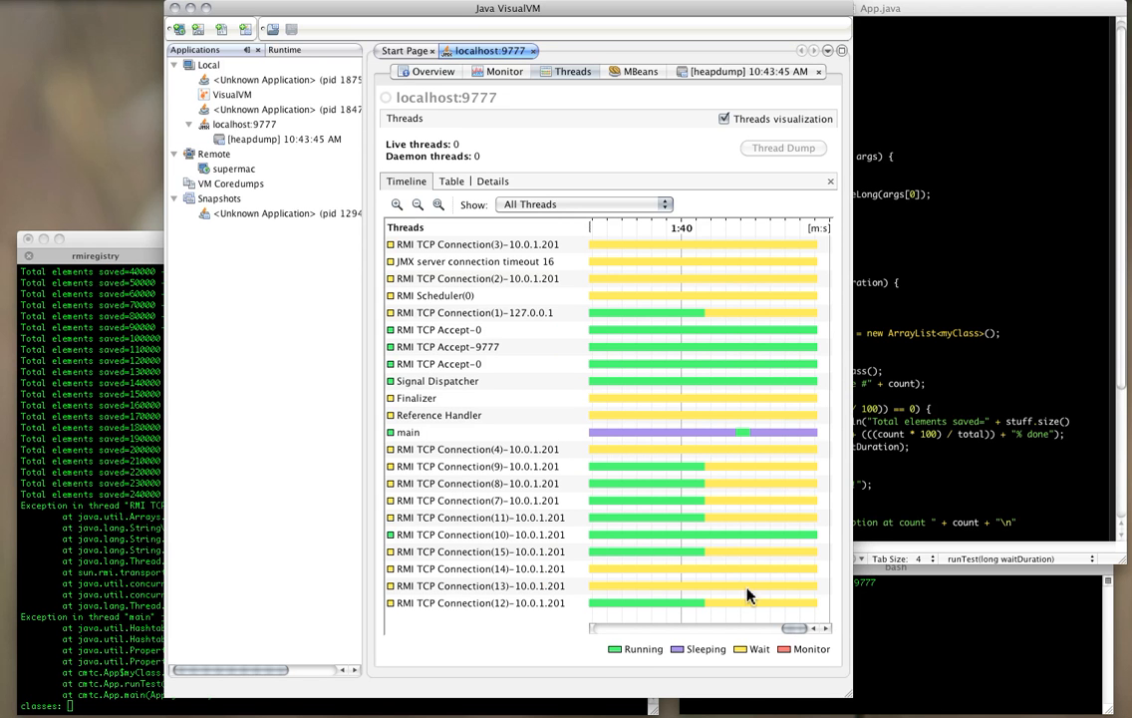
mouse_move(608, 200)
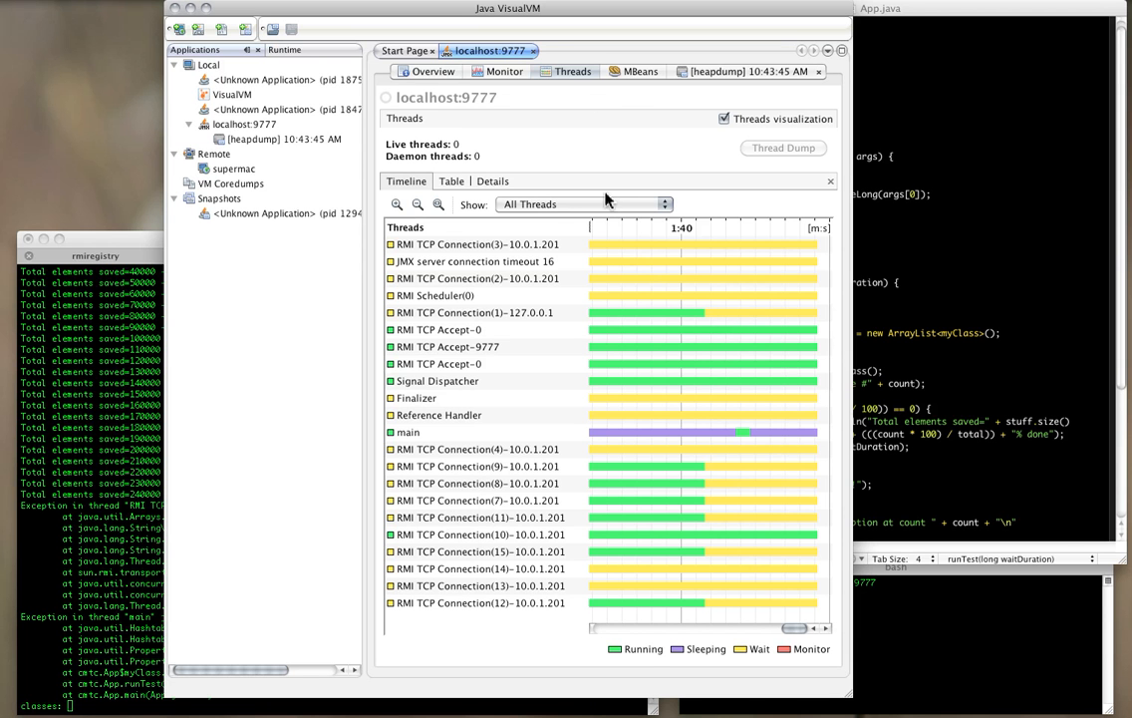
mouse_move(671, 302)
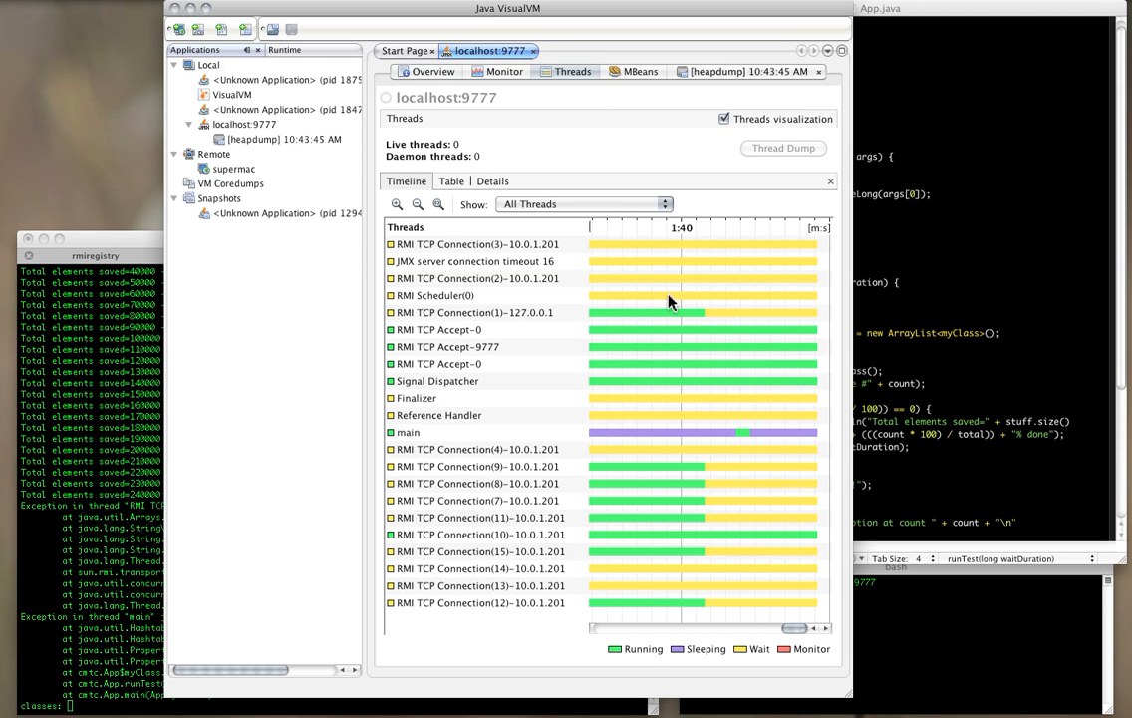
mouse_move(670, 297)
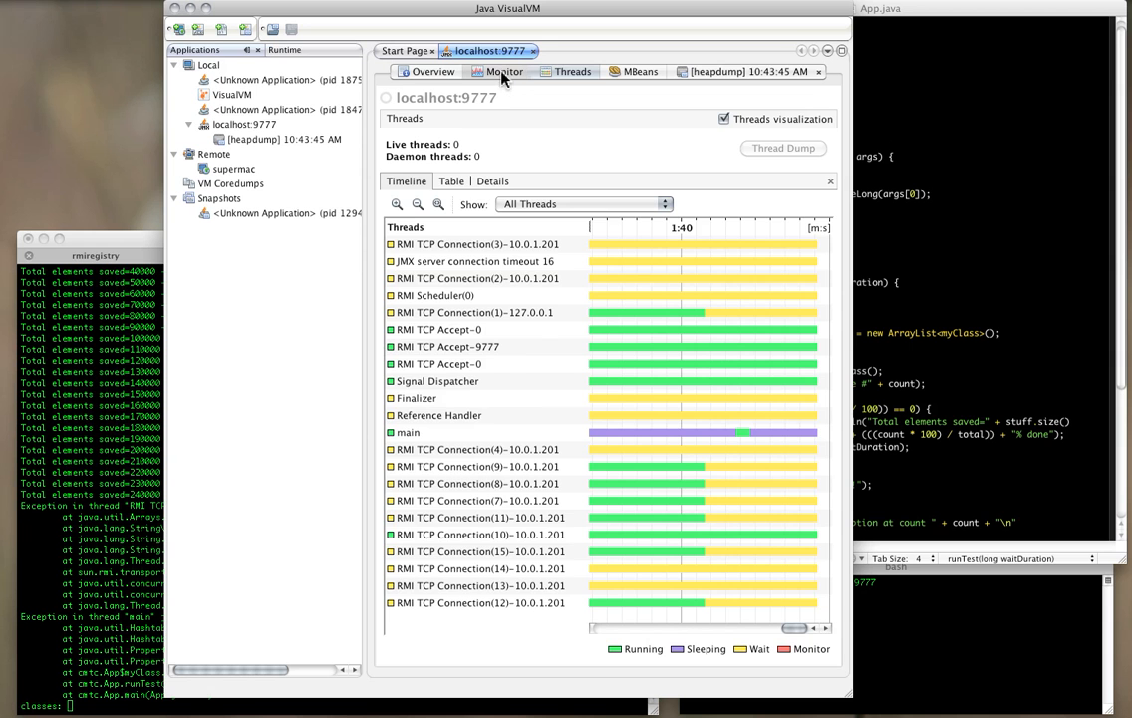
Check the Monitor heap graphs, then go back to the heap dump's Classes list.
click(505, 71)
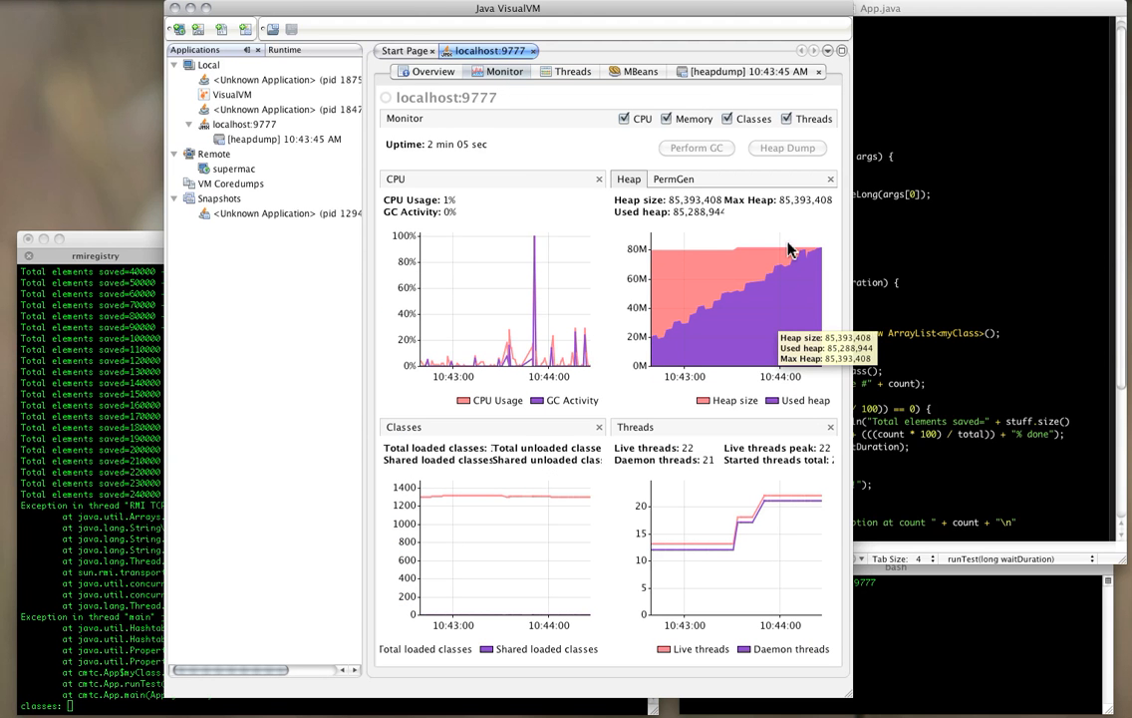
mouse_move(733, 71)
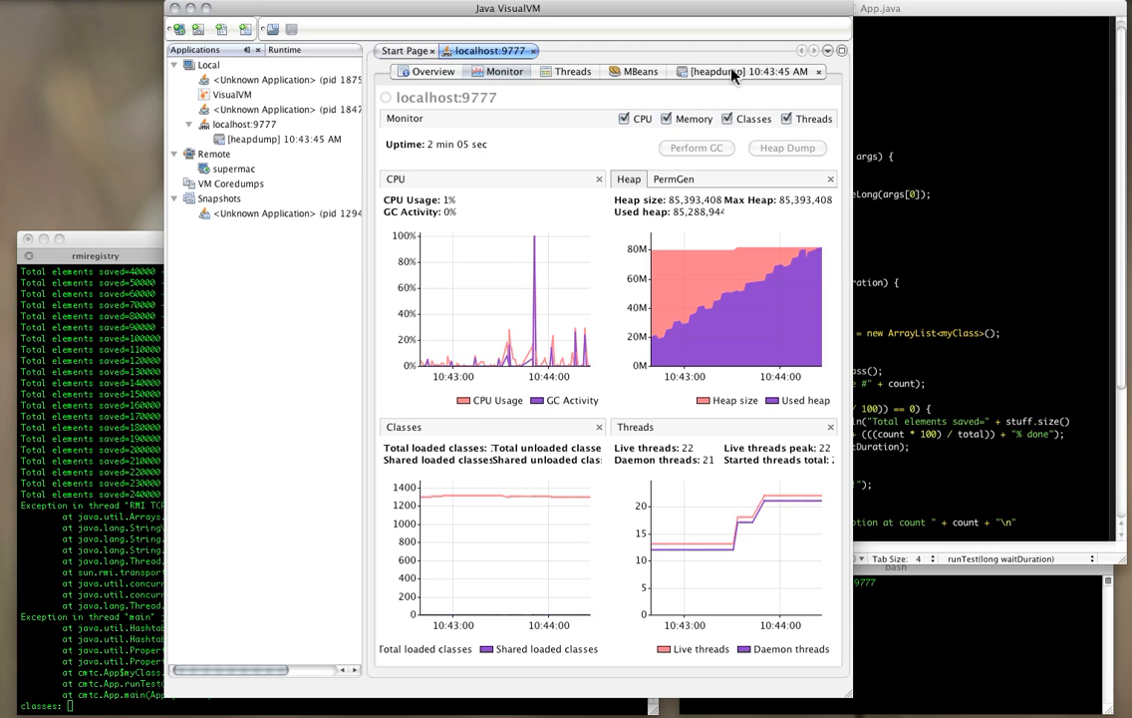
click(748, 71)
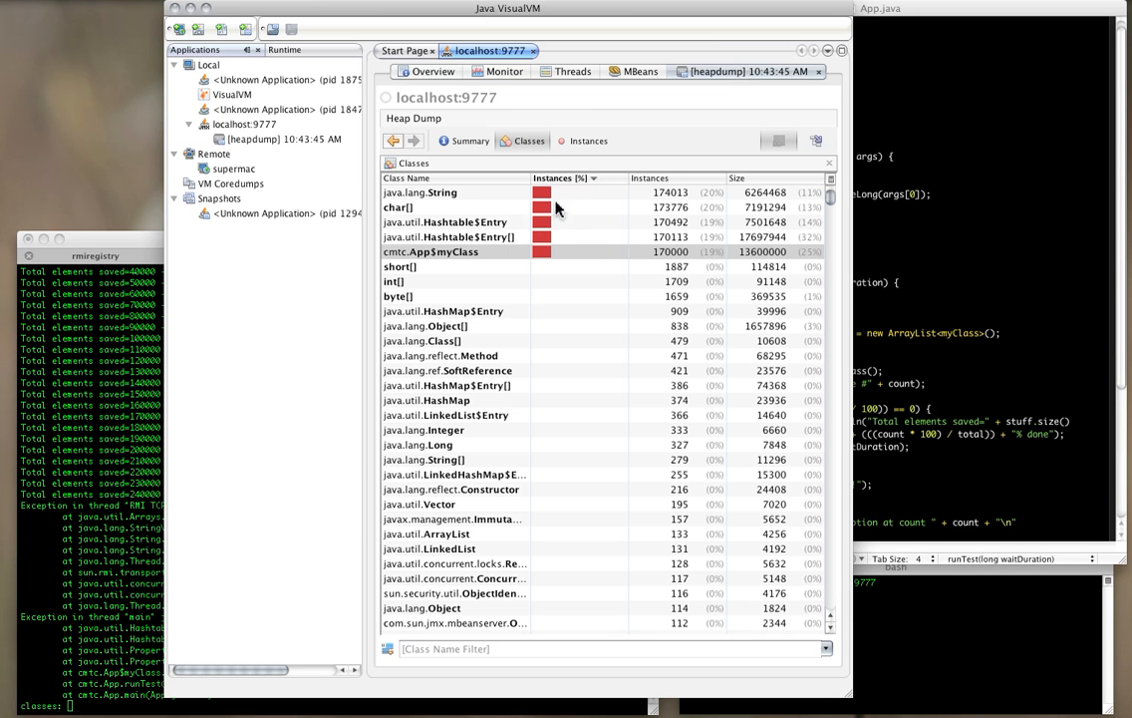